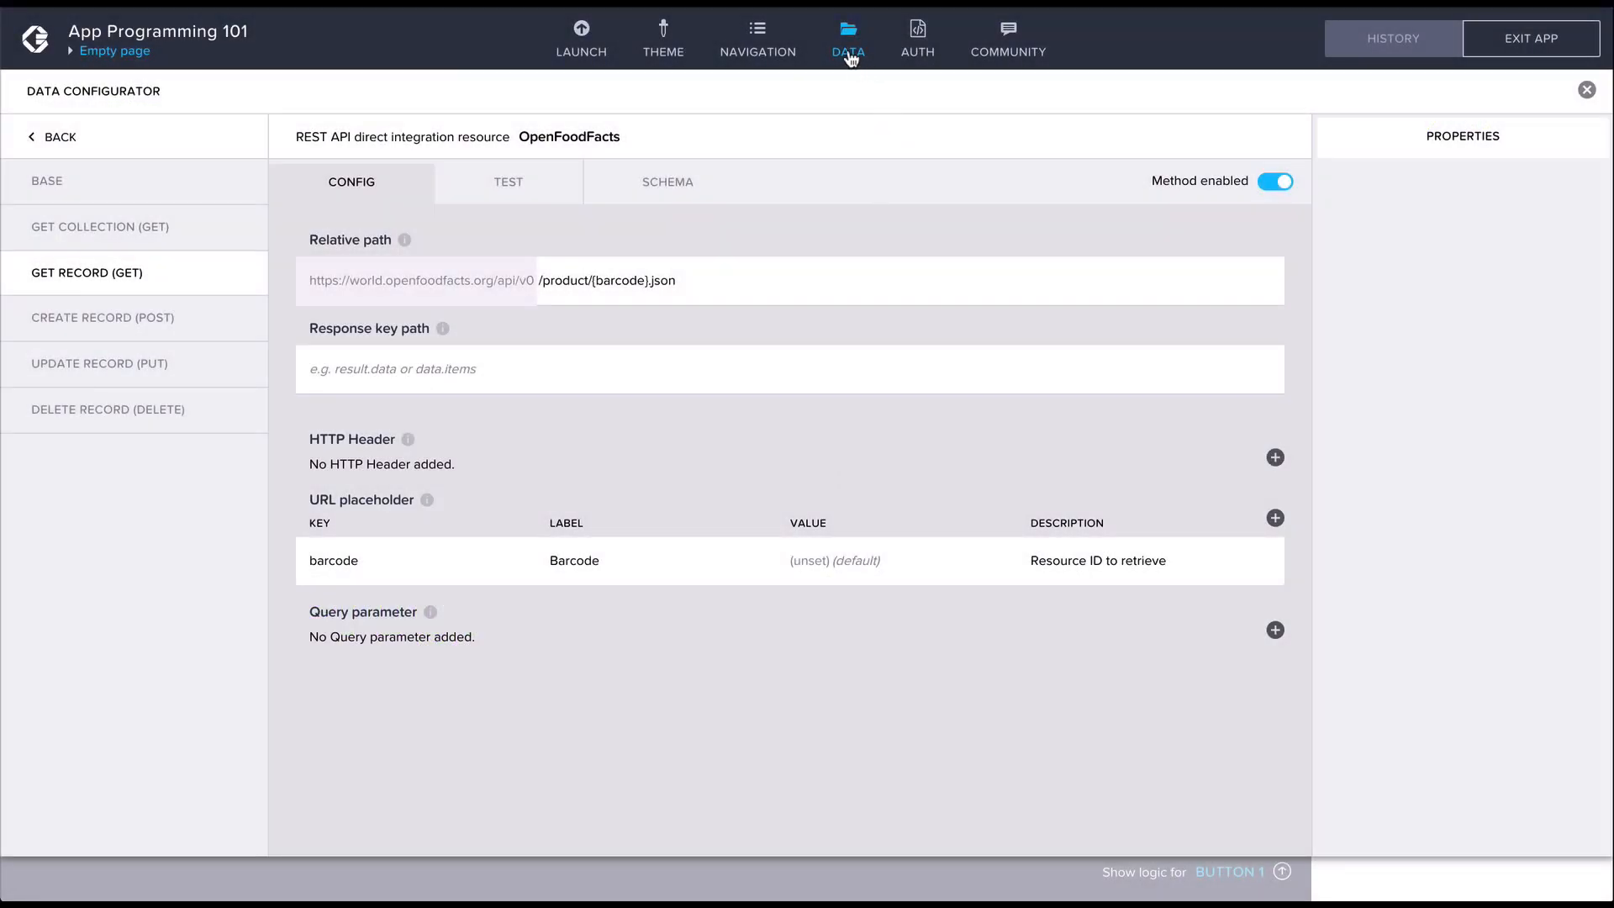
# Close the OpenFoodFacts resource configuration and select the Alert node in Button 1's logic
pyautogui.click(1585, 89)
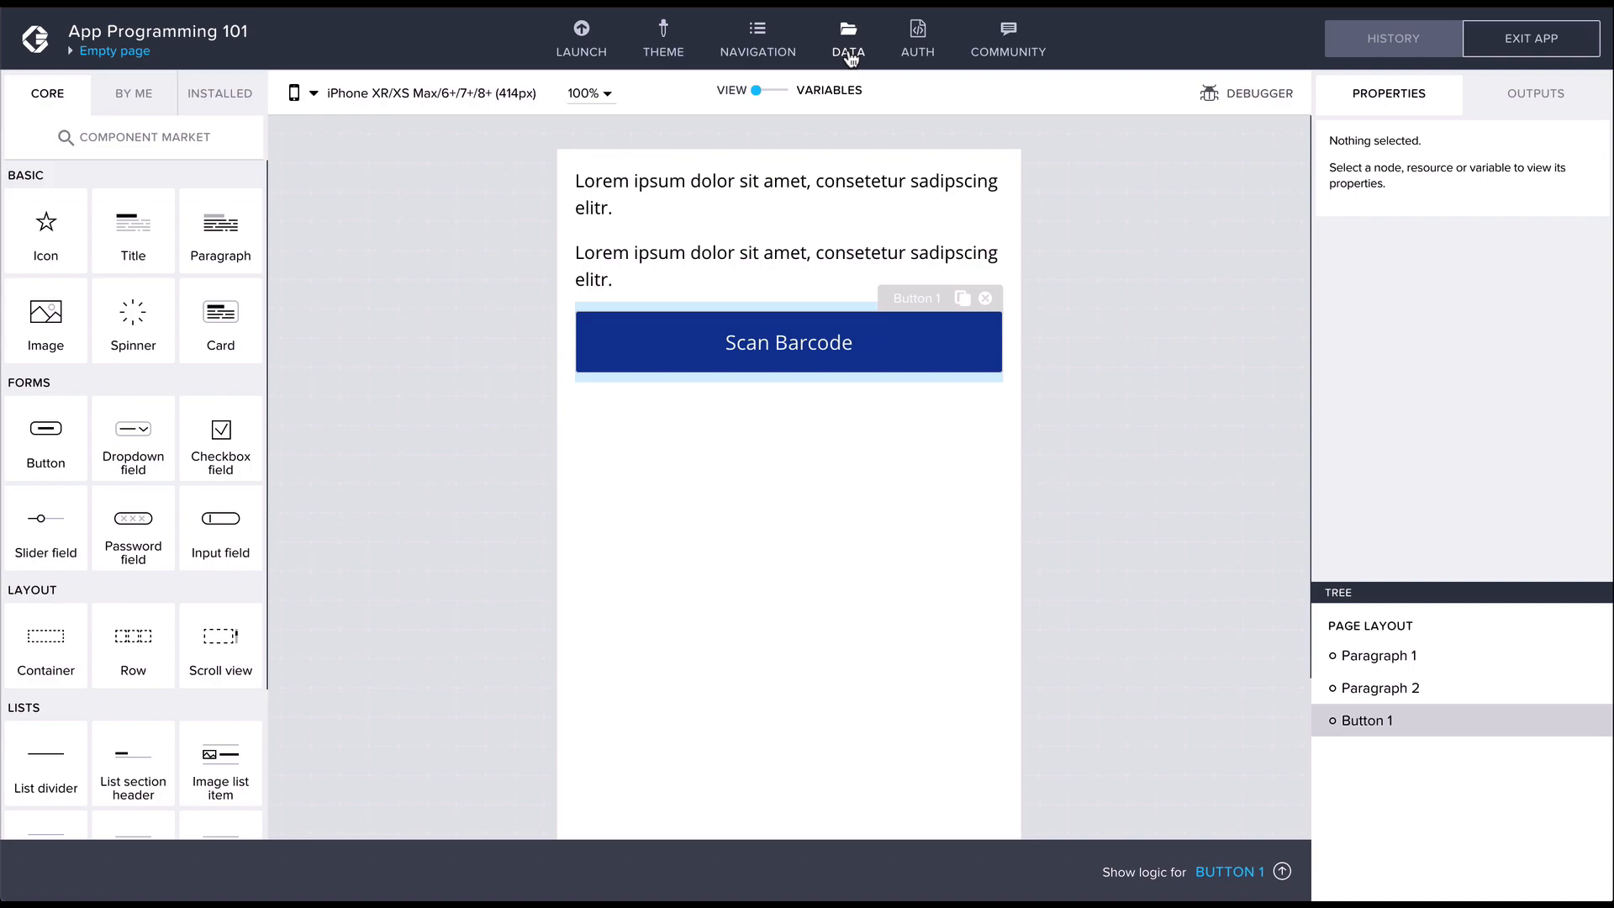
pyautogui.moveTo(914, 391)
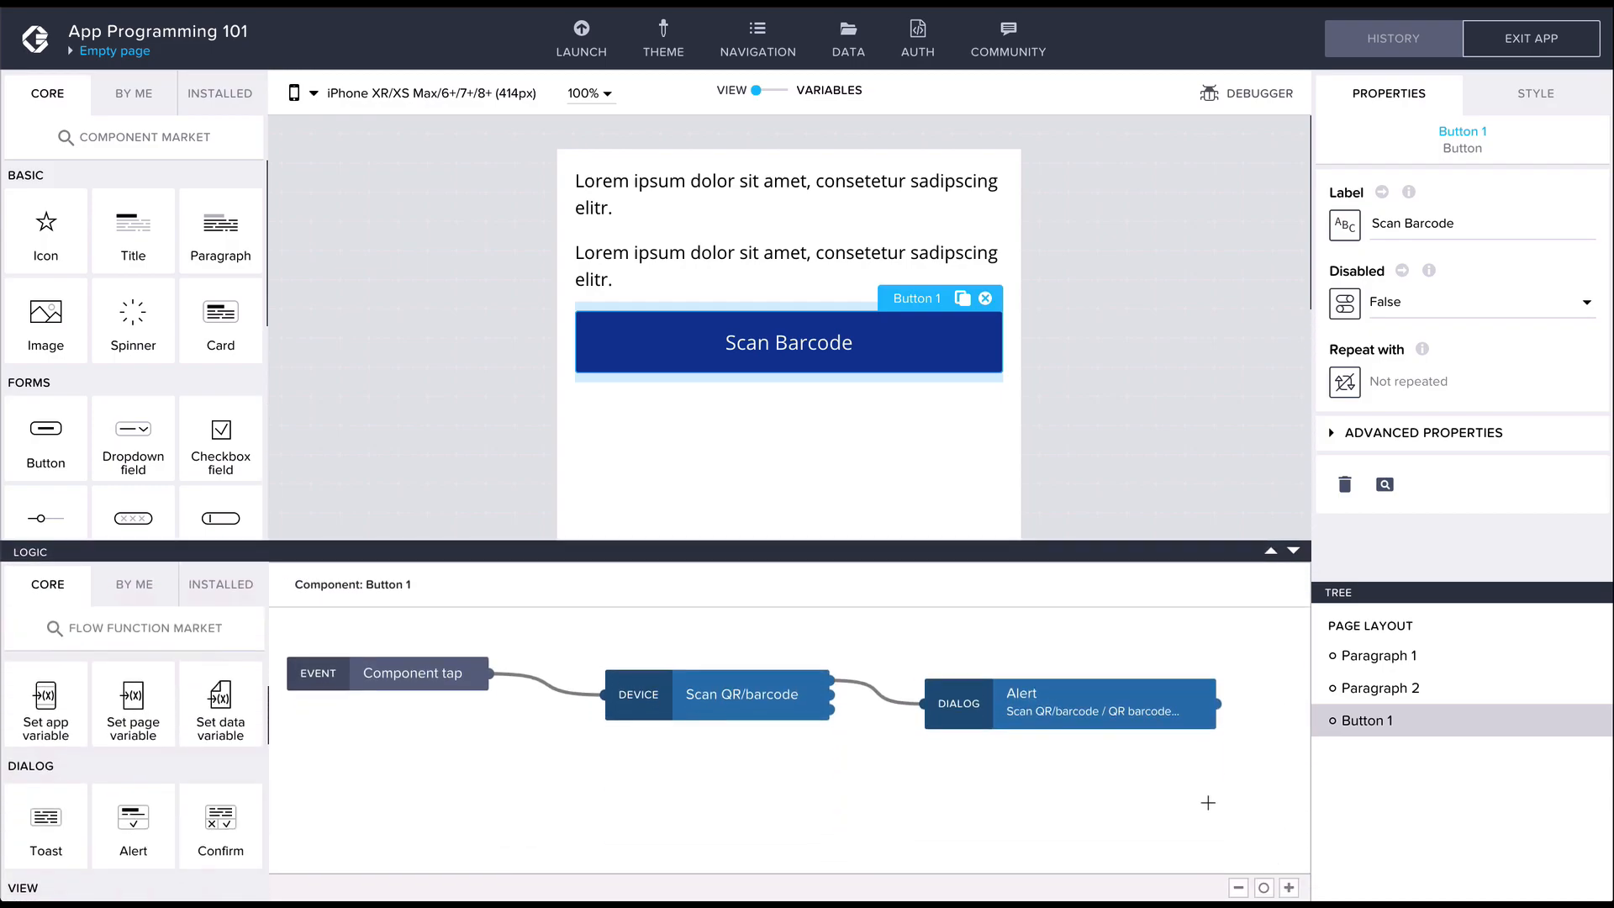
pyautogui.click(674, 703)
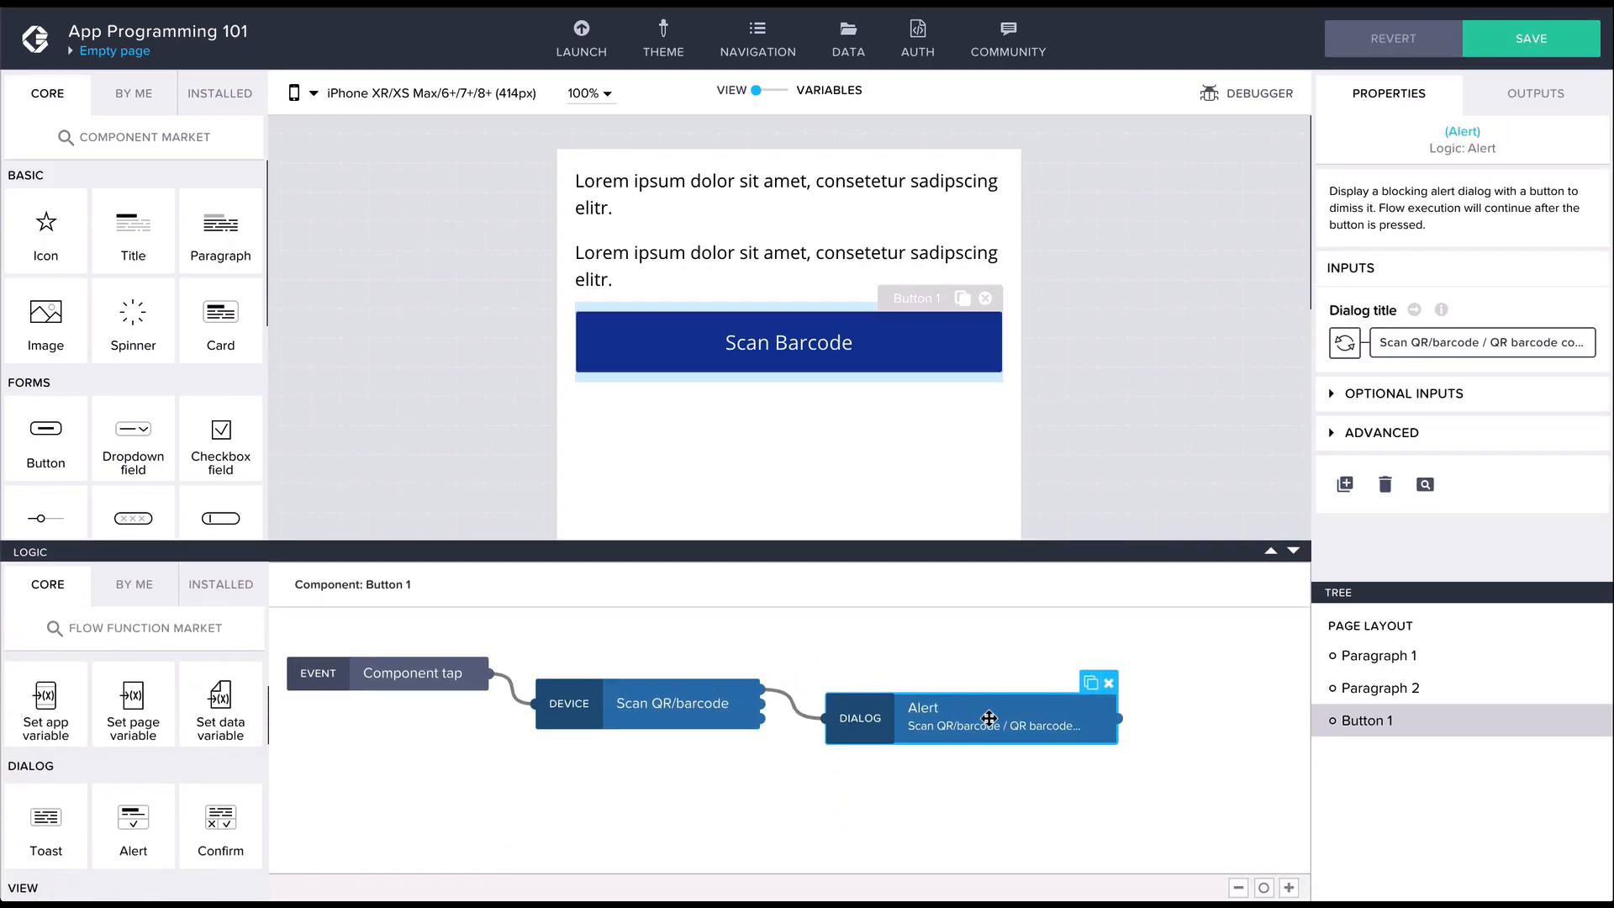
pyautogui.moveTo(1110, 683)
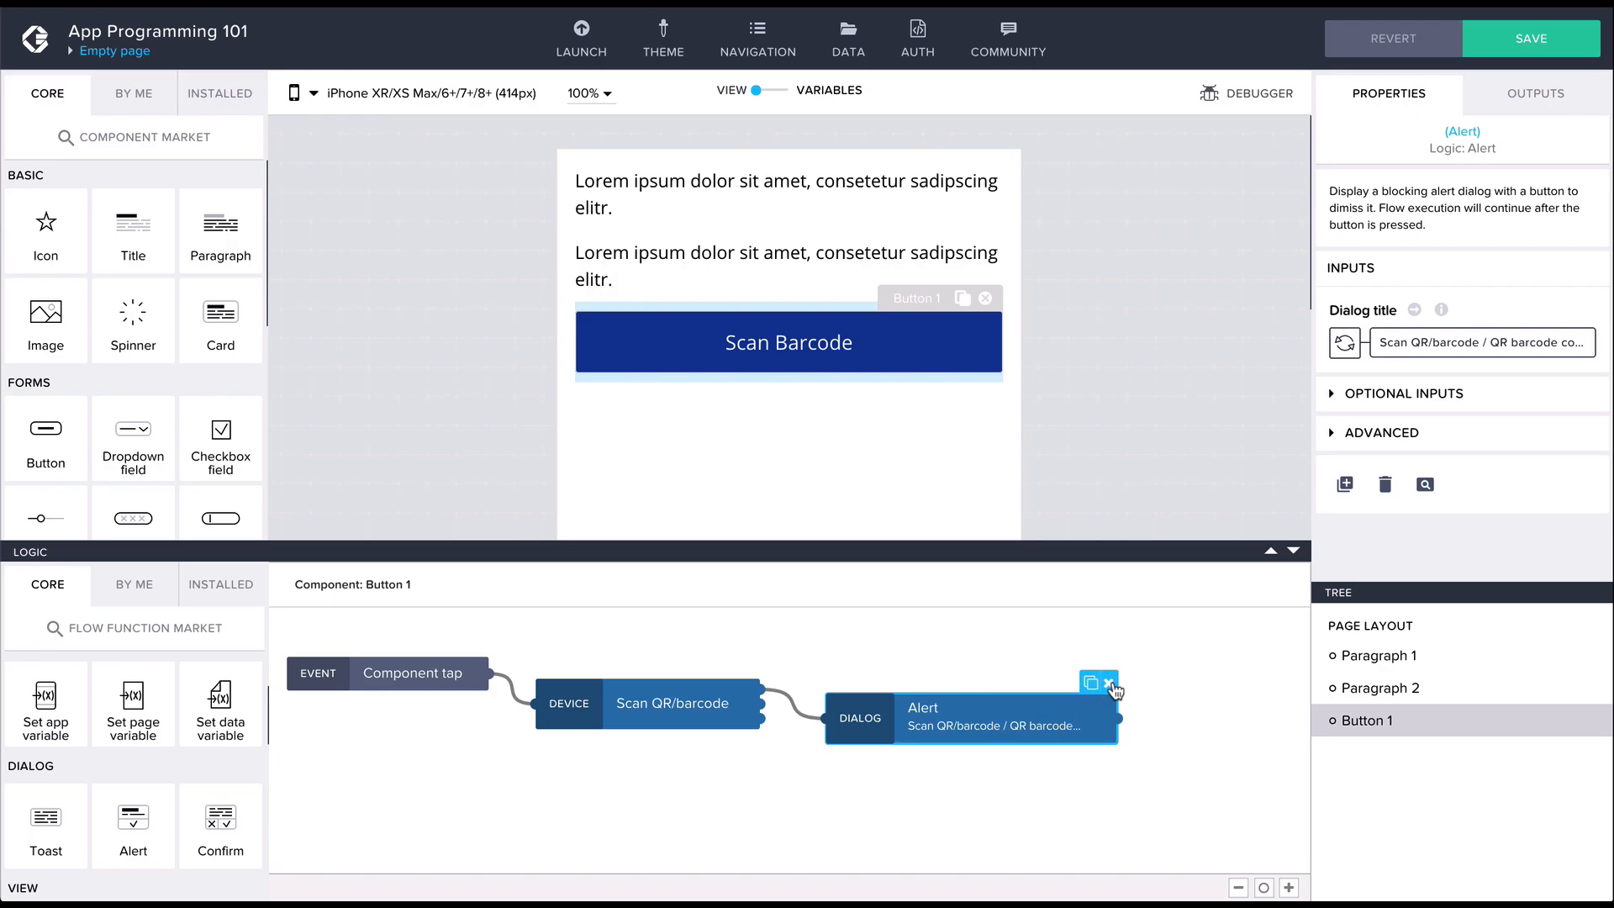
# Delete the Alert node and scroll the function list toward the DATA section
pyautogui.click(1107, 683)
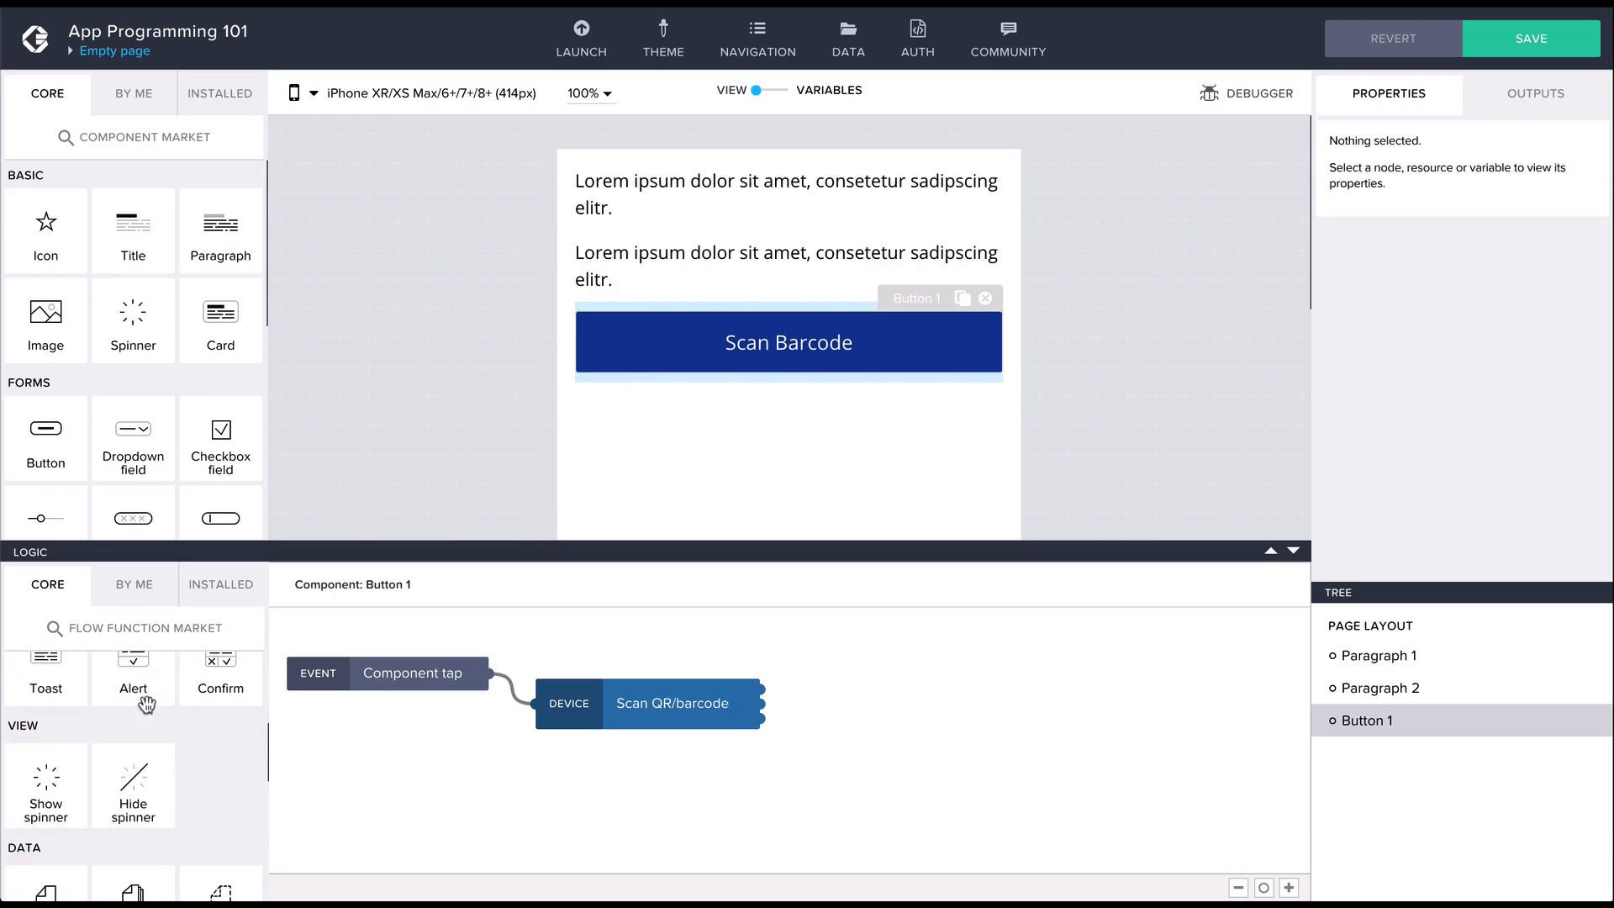
pyautogui.scroll(-3)
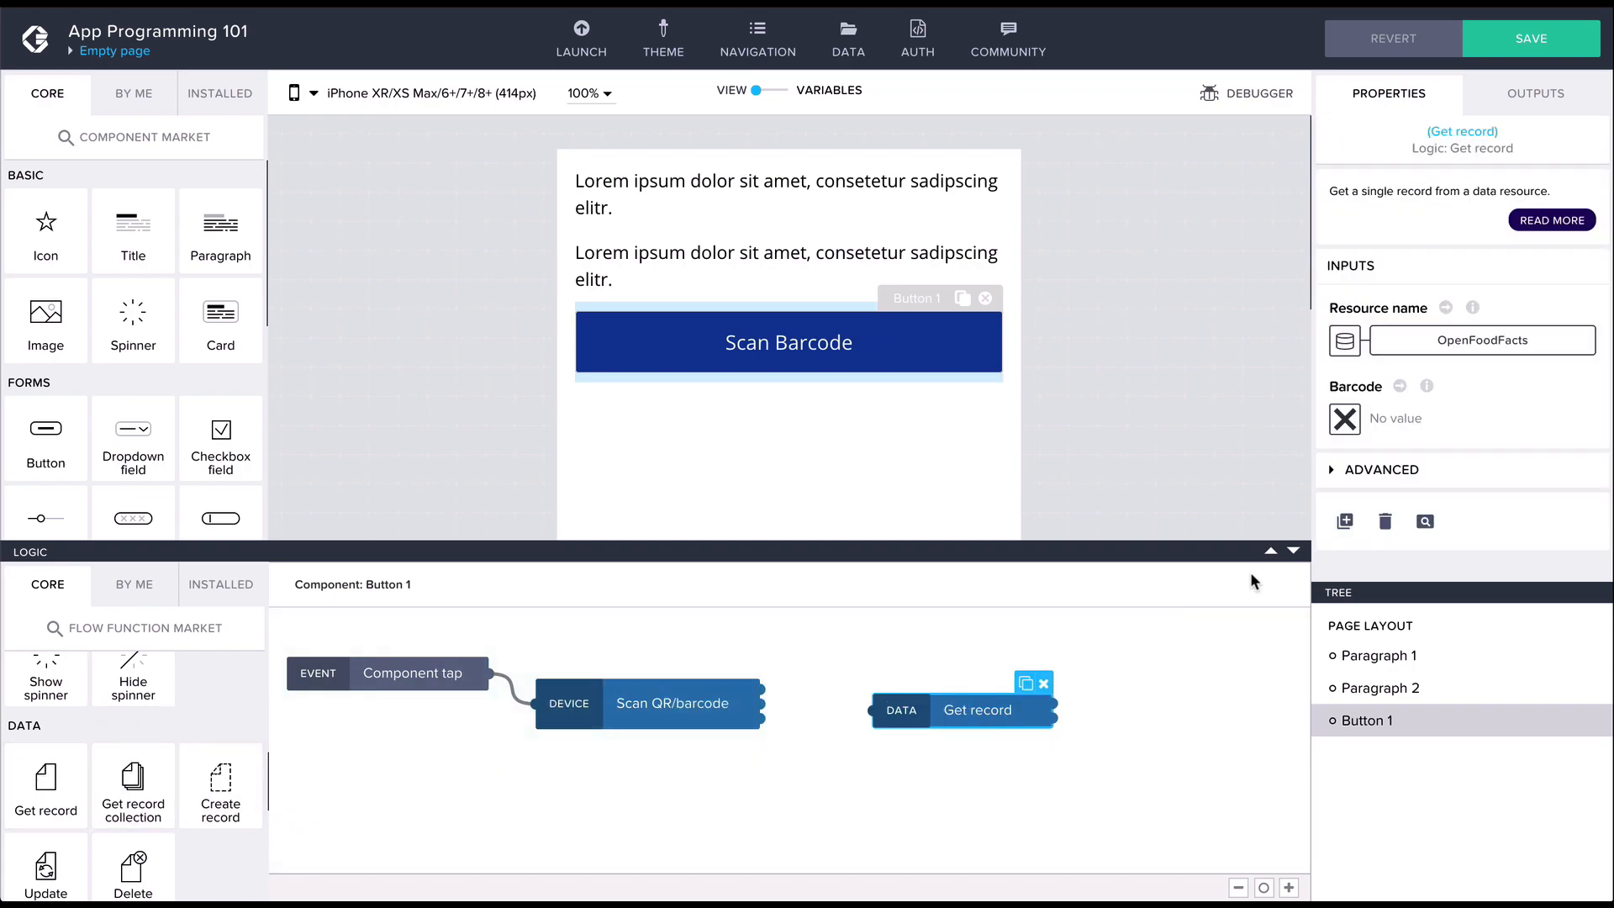
pyautogui.moveTo(1345, 419)
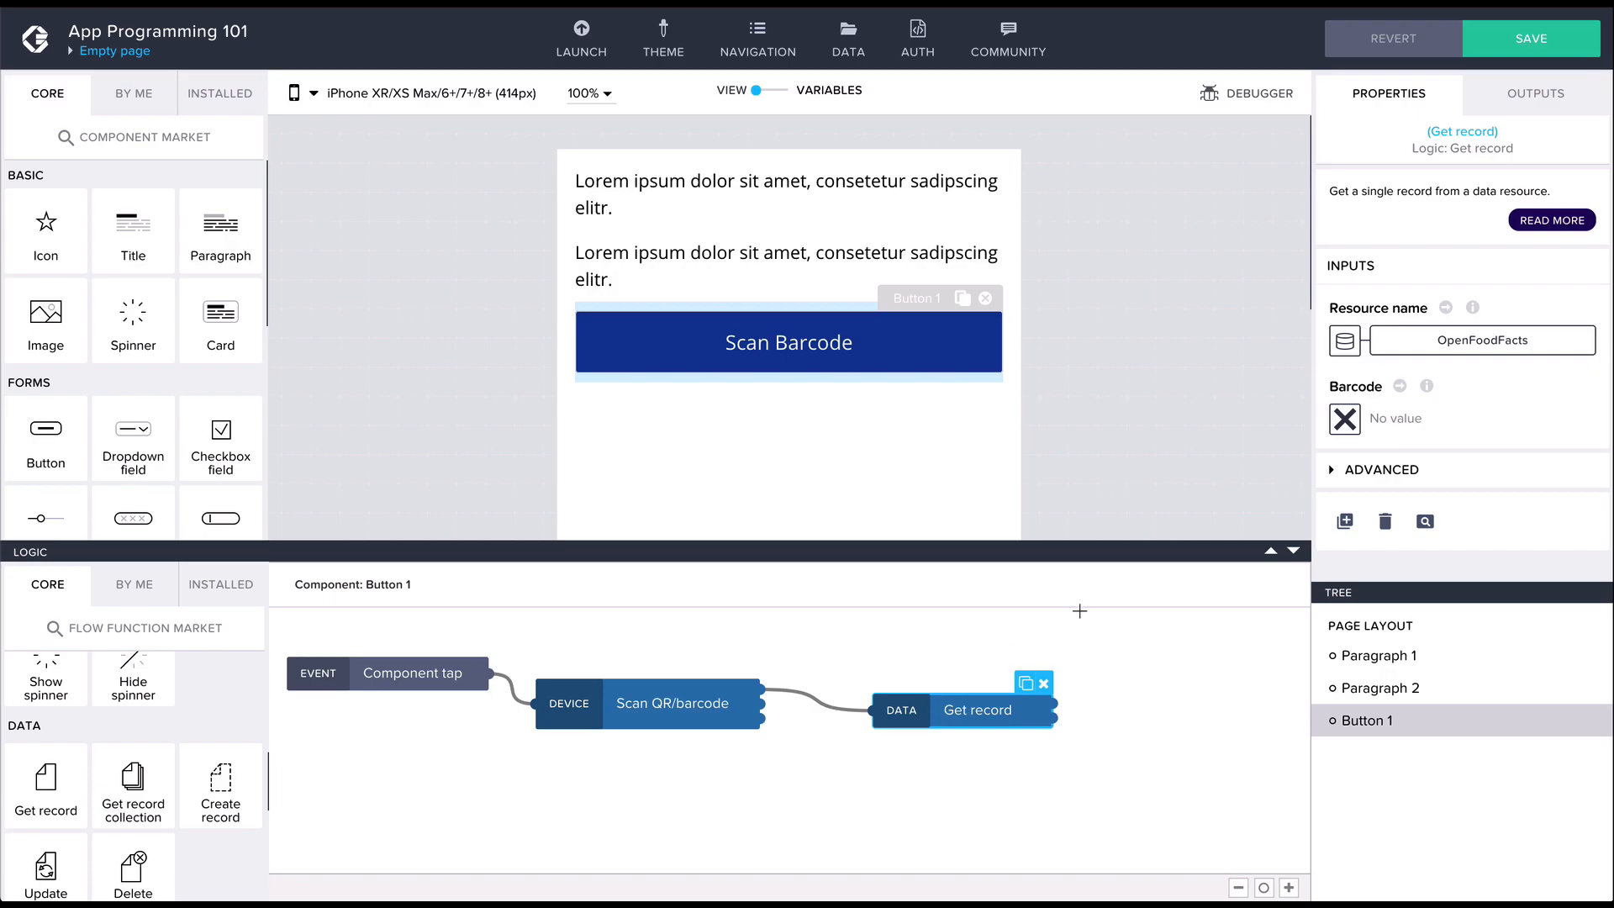
pyautogui.moveTo(1293, 447)
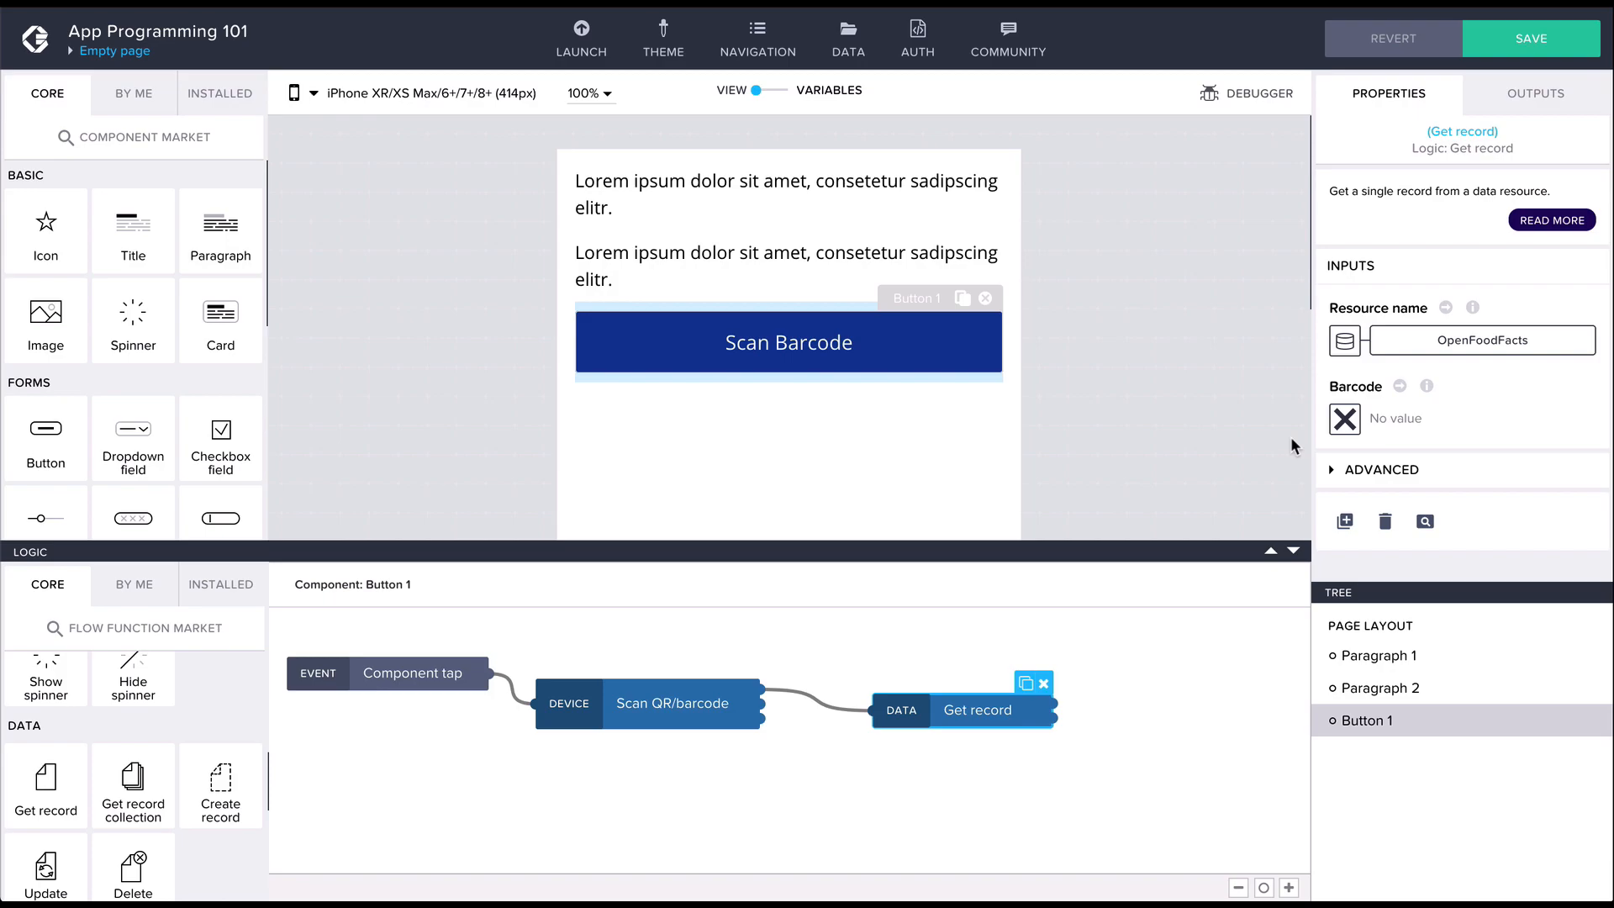
pyautogui.moveTo(1345, 419)
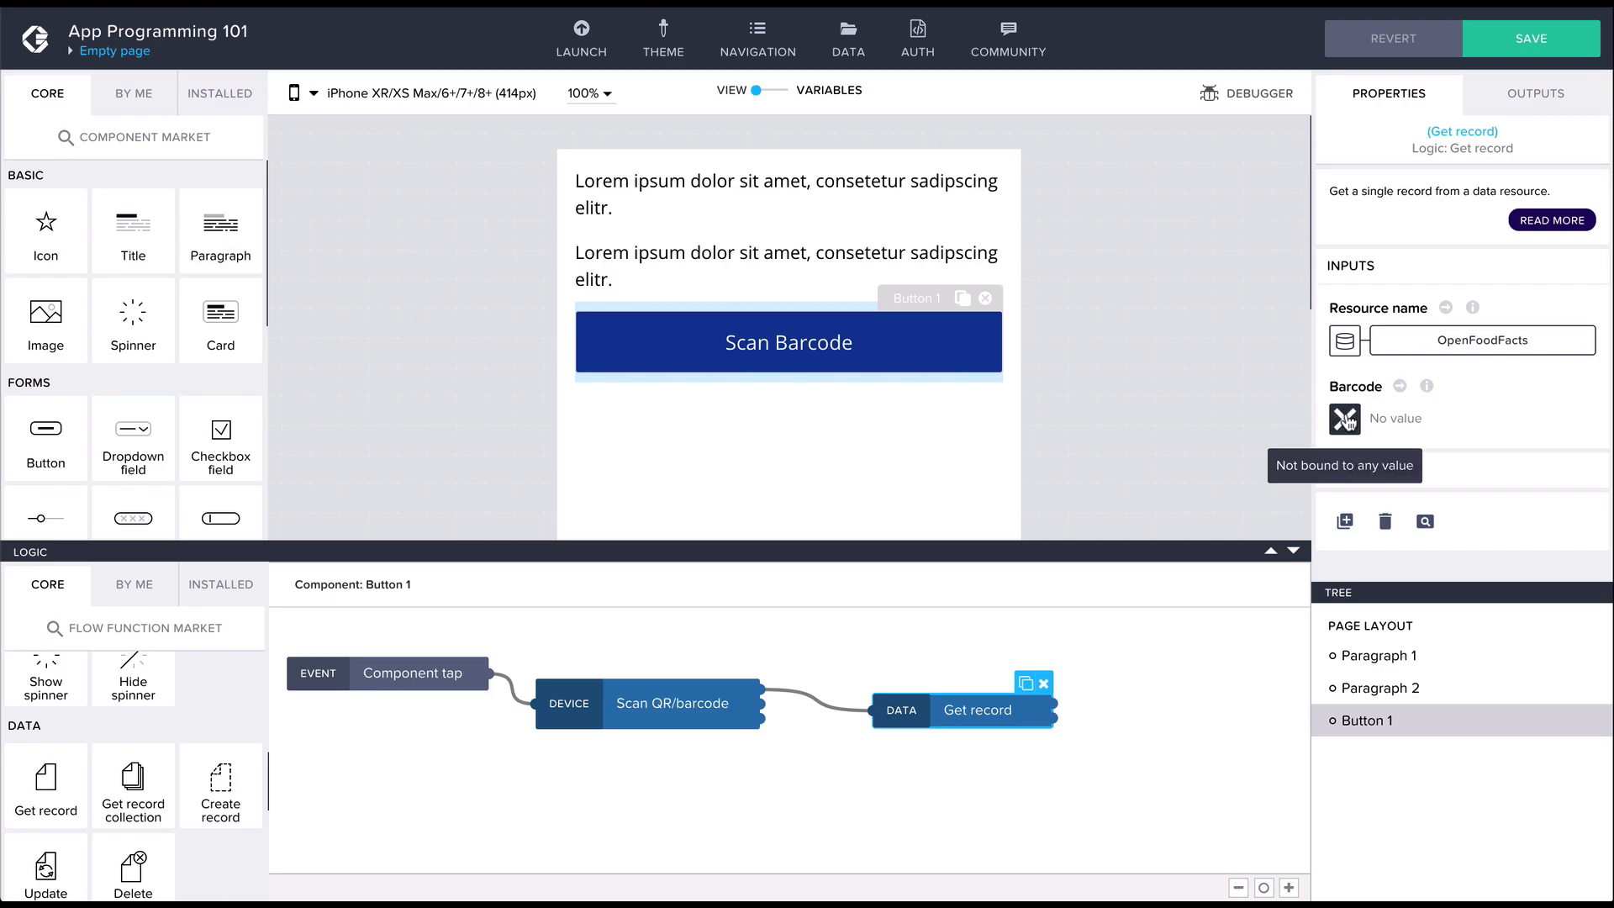
# Bind Get record's Barcode input to Scan QR/barcode's QR barcode content output
pyautogui.click(1344, 419)
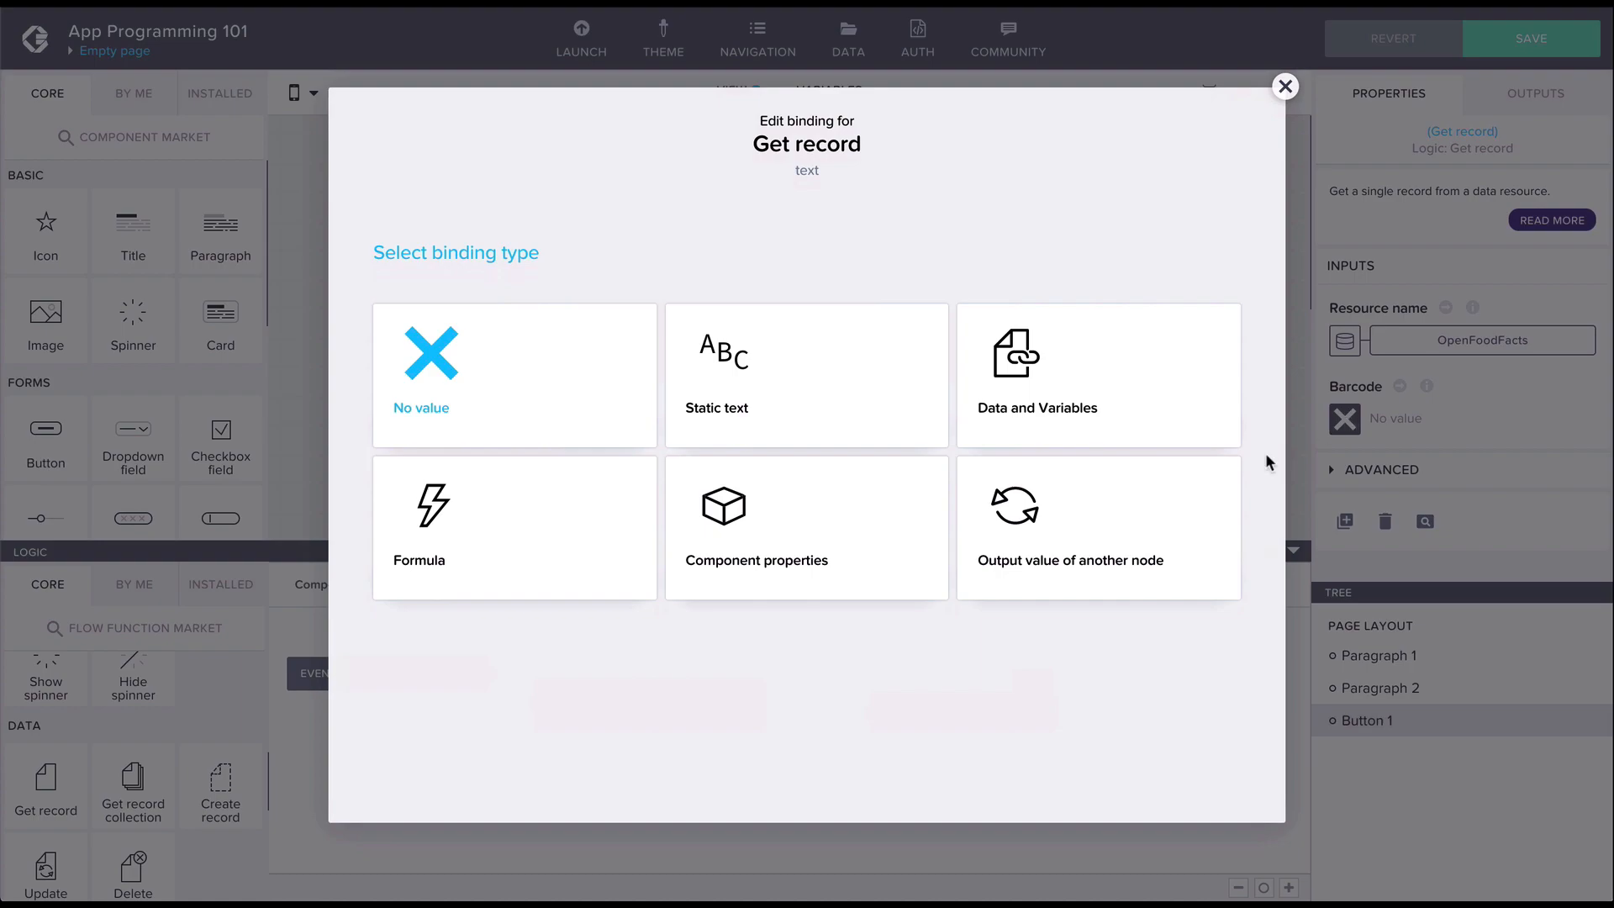
pyautogui.click(1071, 528)
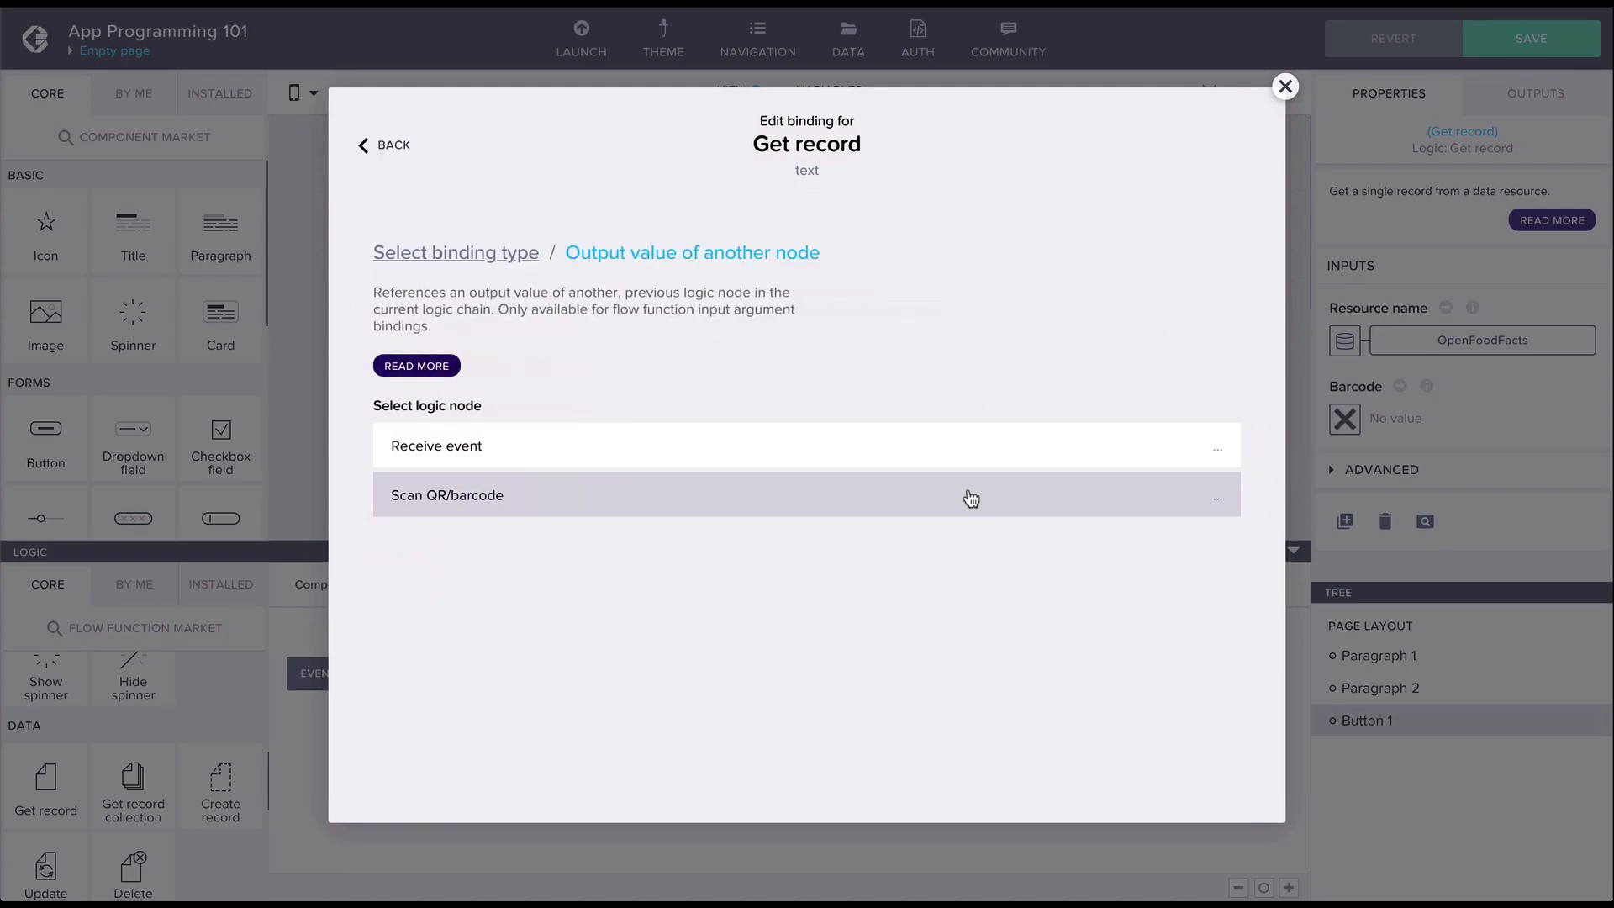
pyautogui.click(447, 495)
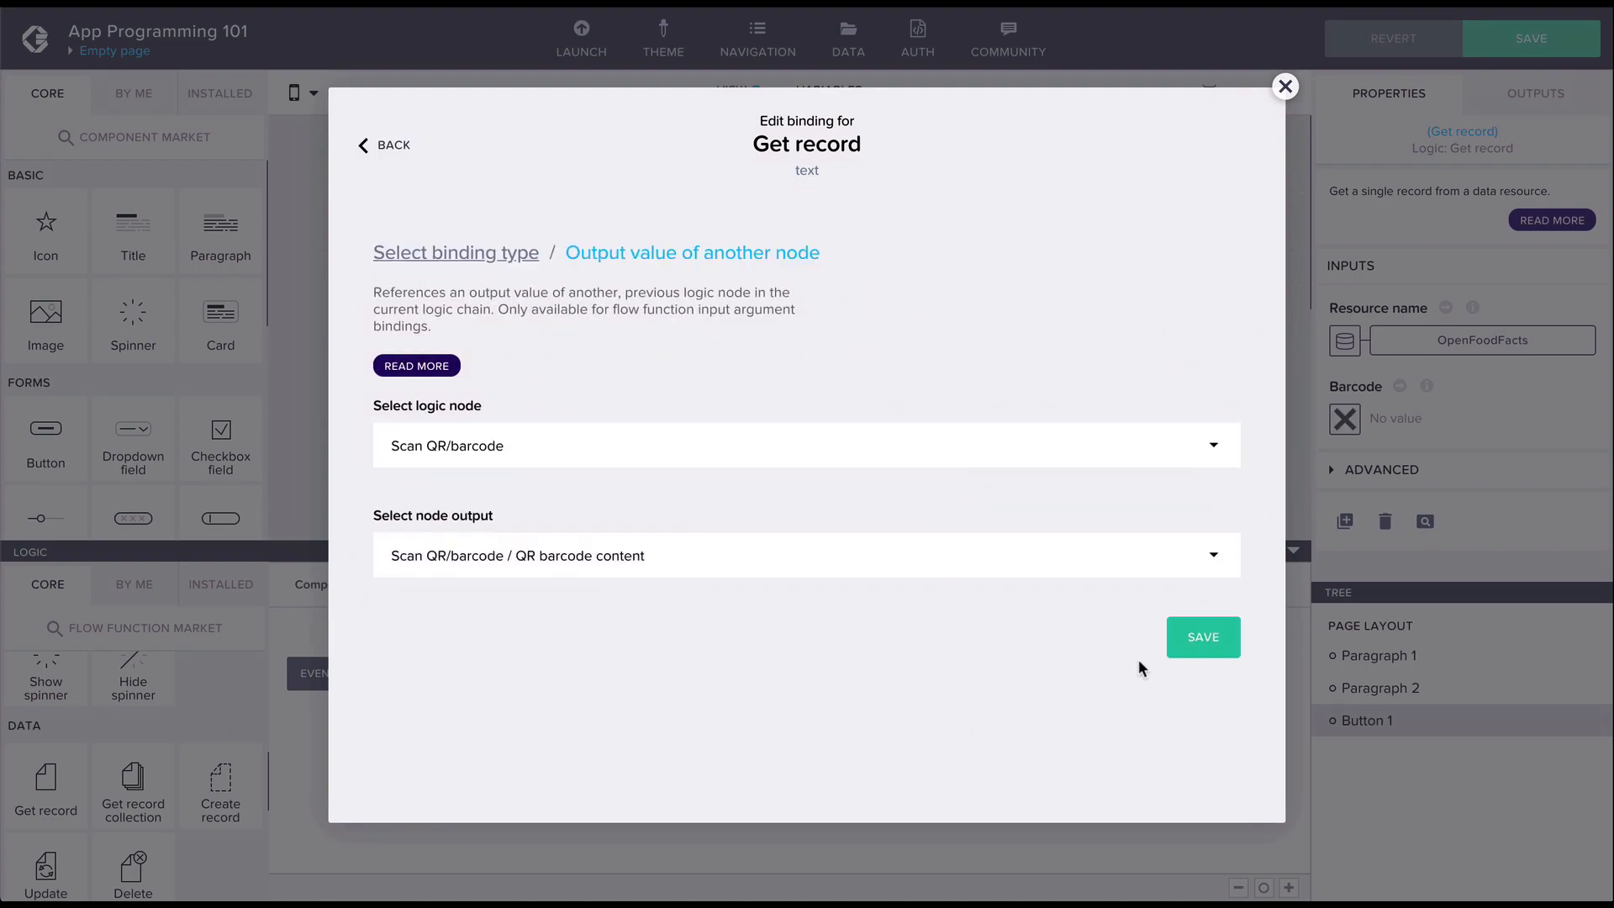
pyautogui.click(1203, 637)
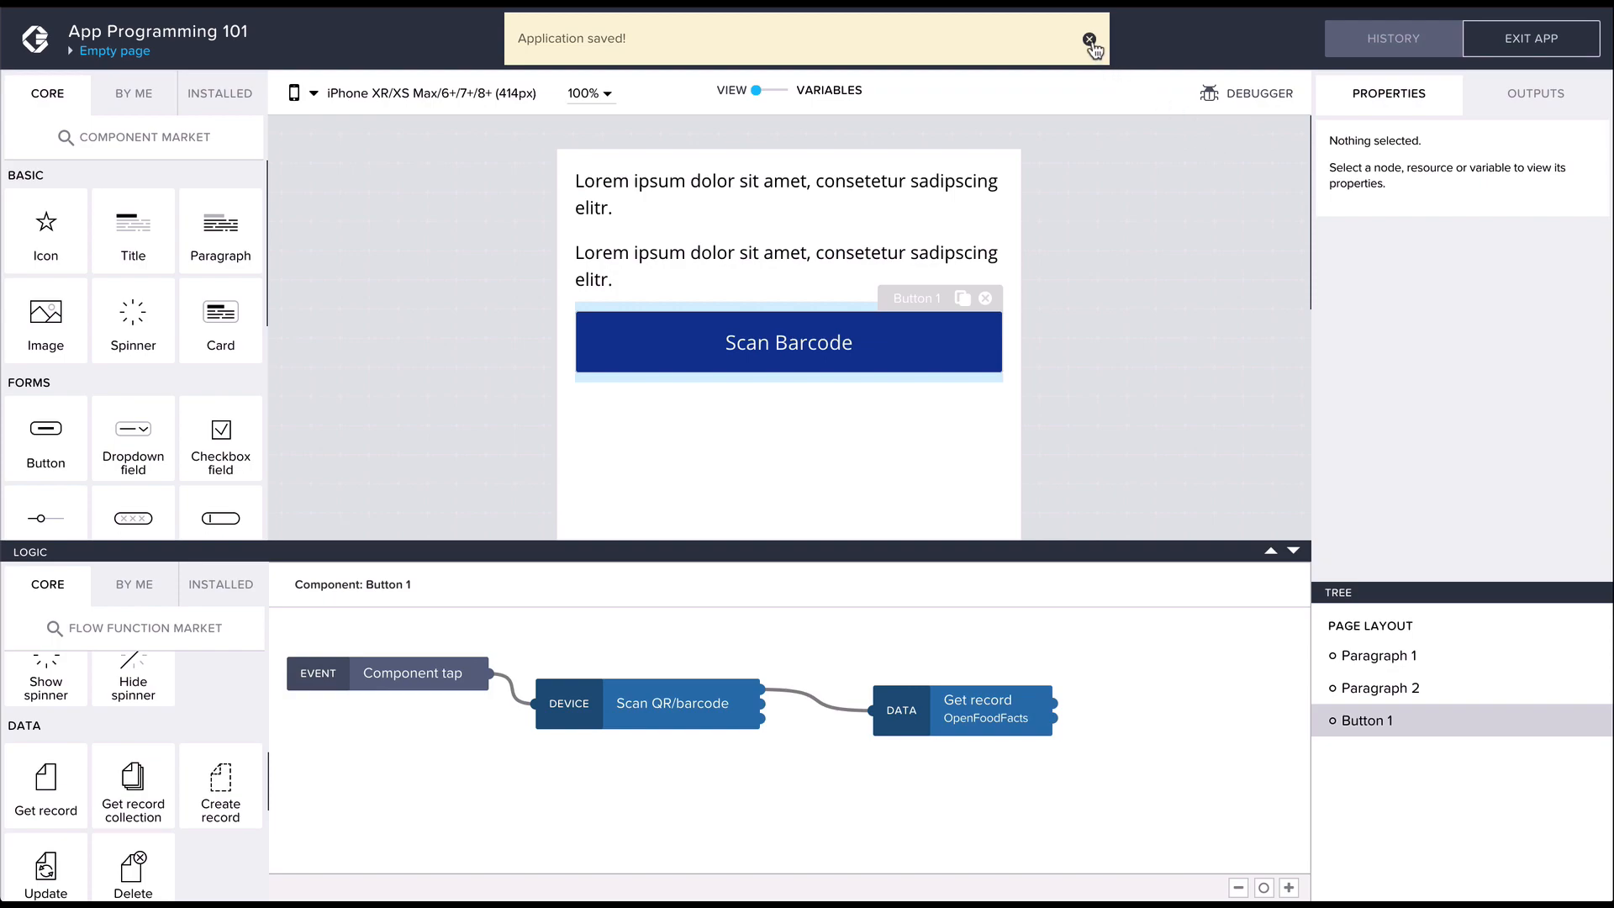
# Dismiss the saved notice and open the page's Data variables in Variables view
pyautogui.click(1086, 40)
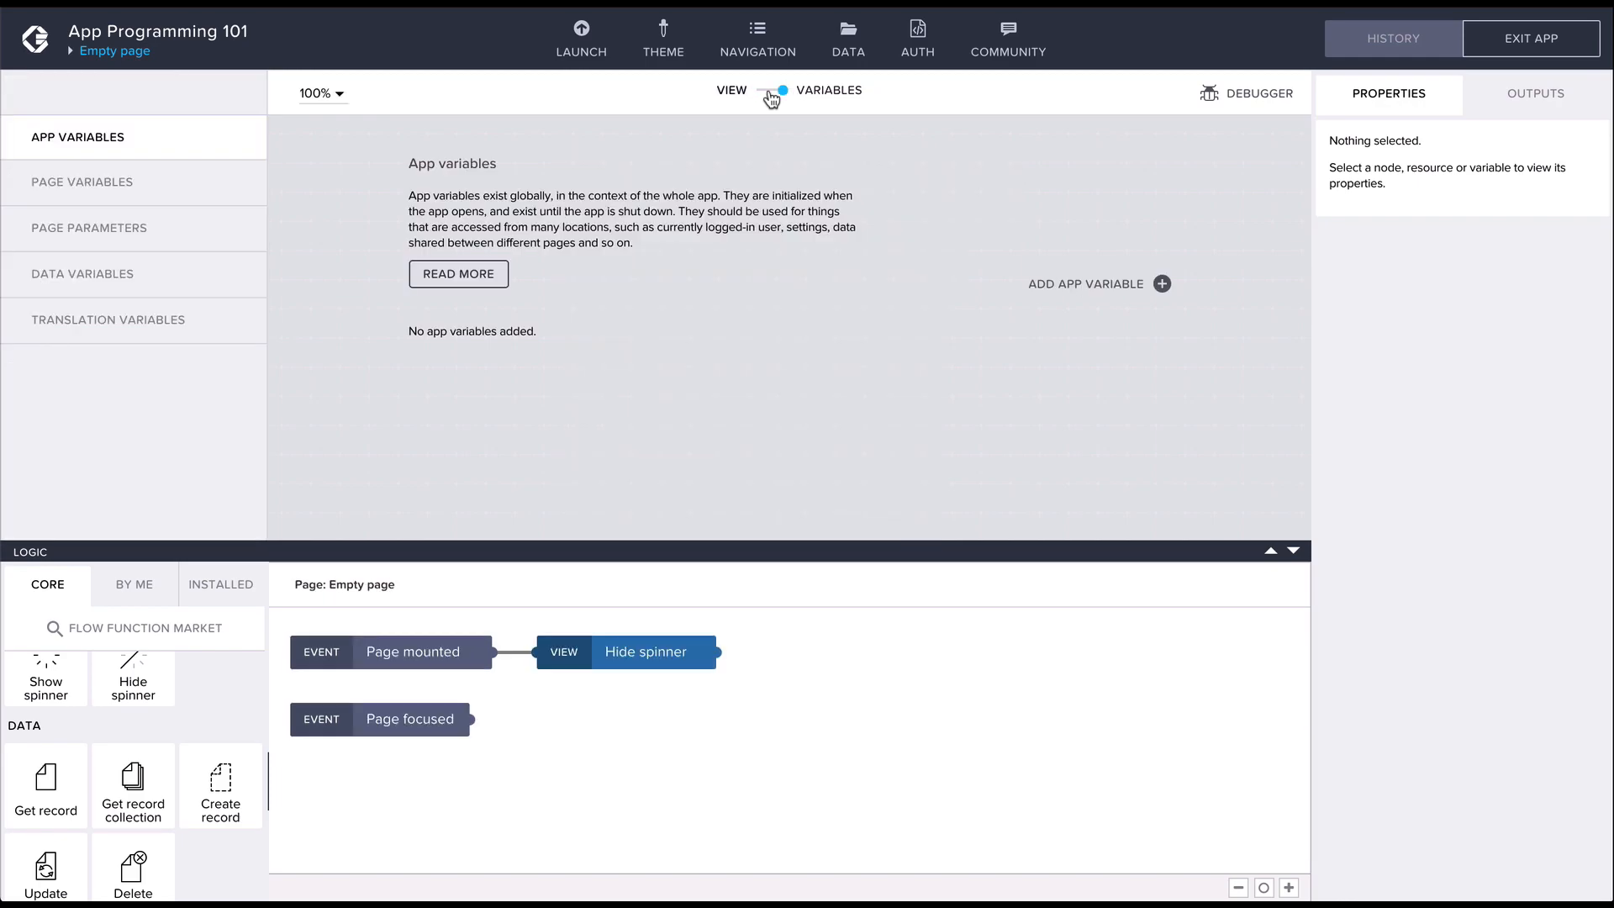
pyautogui.click(78, 275)
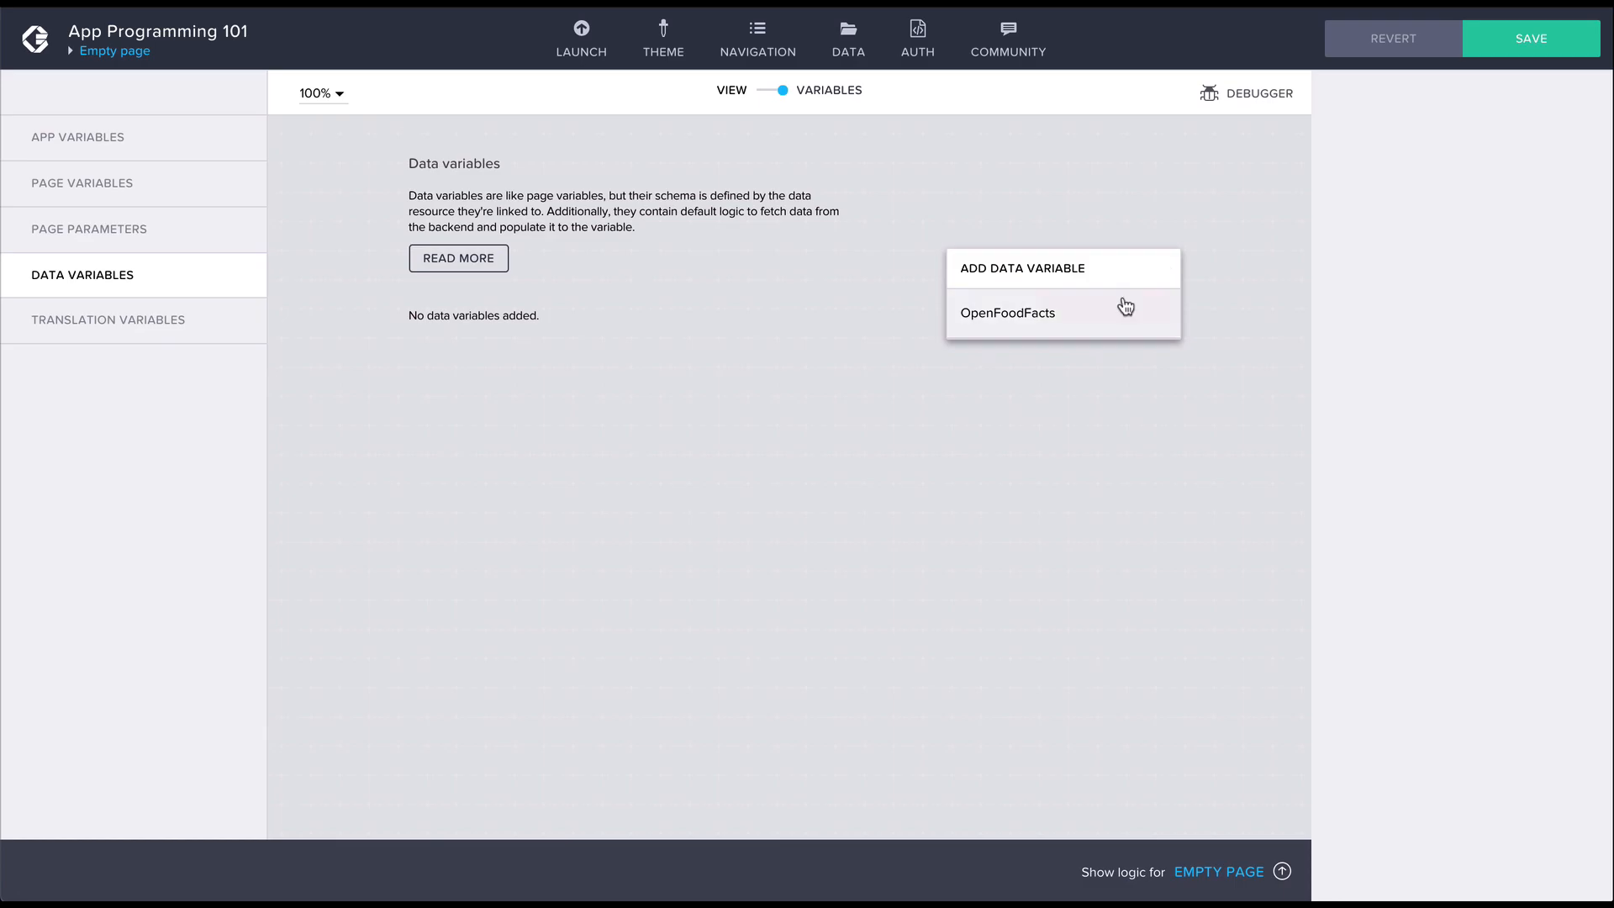
# Add an OpenFoodFacts single-record data variable and name it foodFact
pyautogui.click(1008, 313)
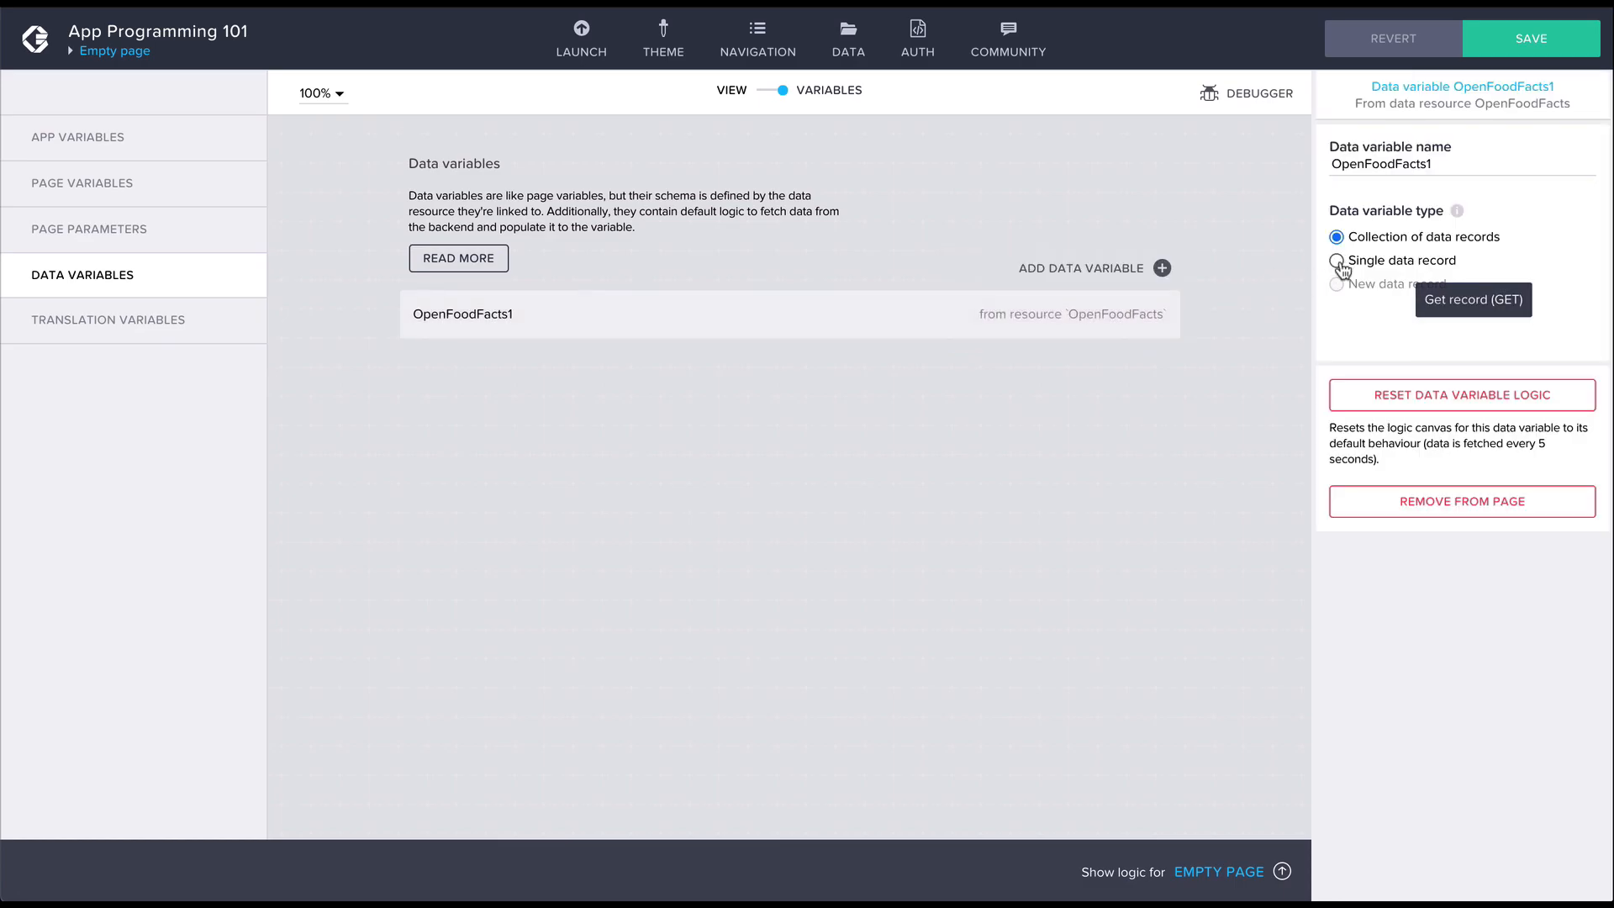
pyautogui.click(1334, 260)
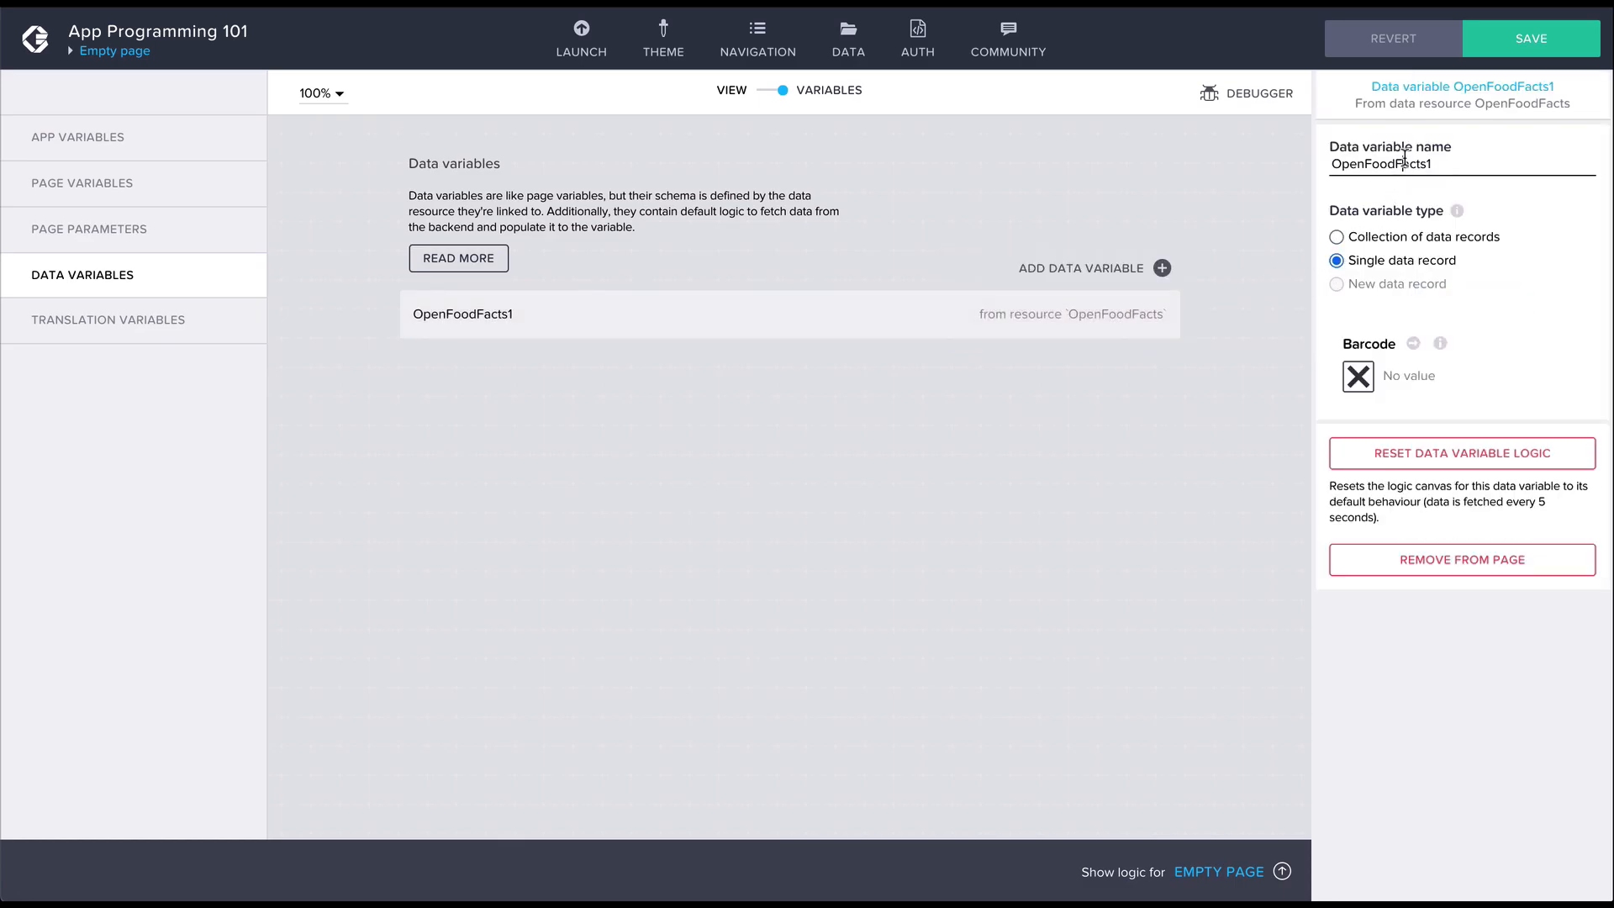
pyautogui.write('foodF')
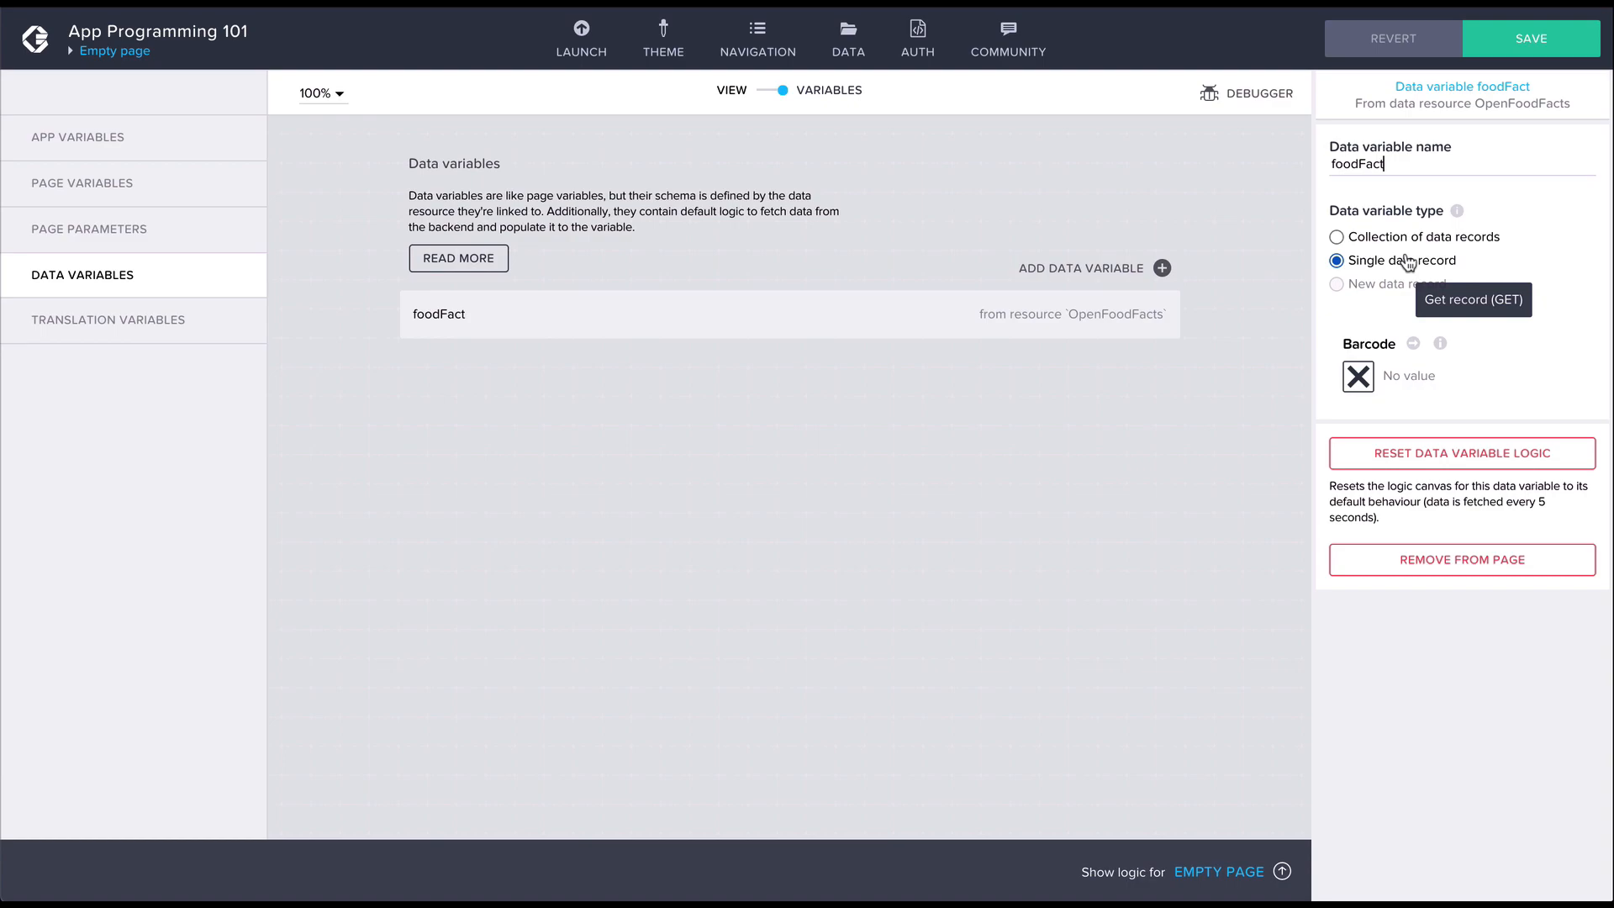
pyautogui.moveTo(1157, 458)
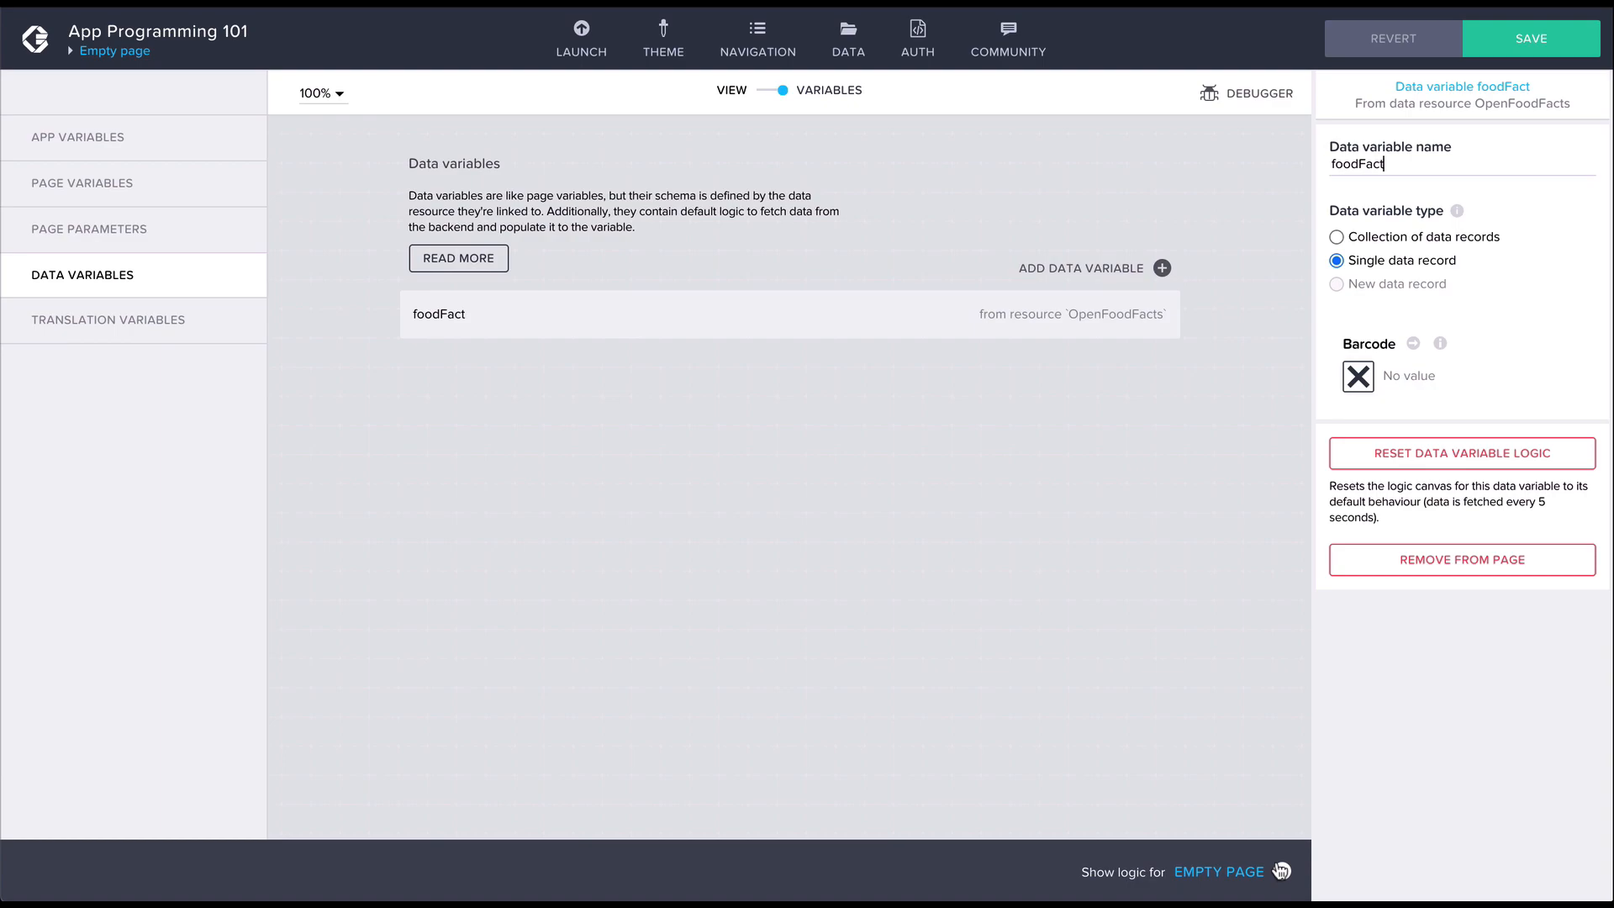
# Review foodFact's logic canvas, then switch back to the page View
pyautogui.click(1220, 873)
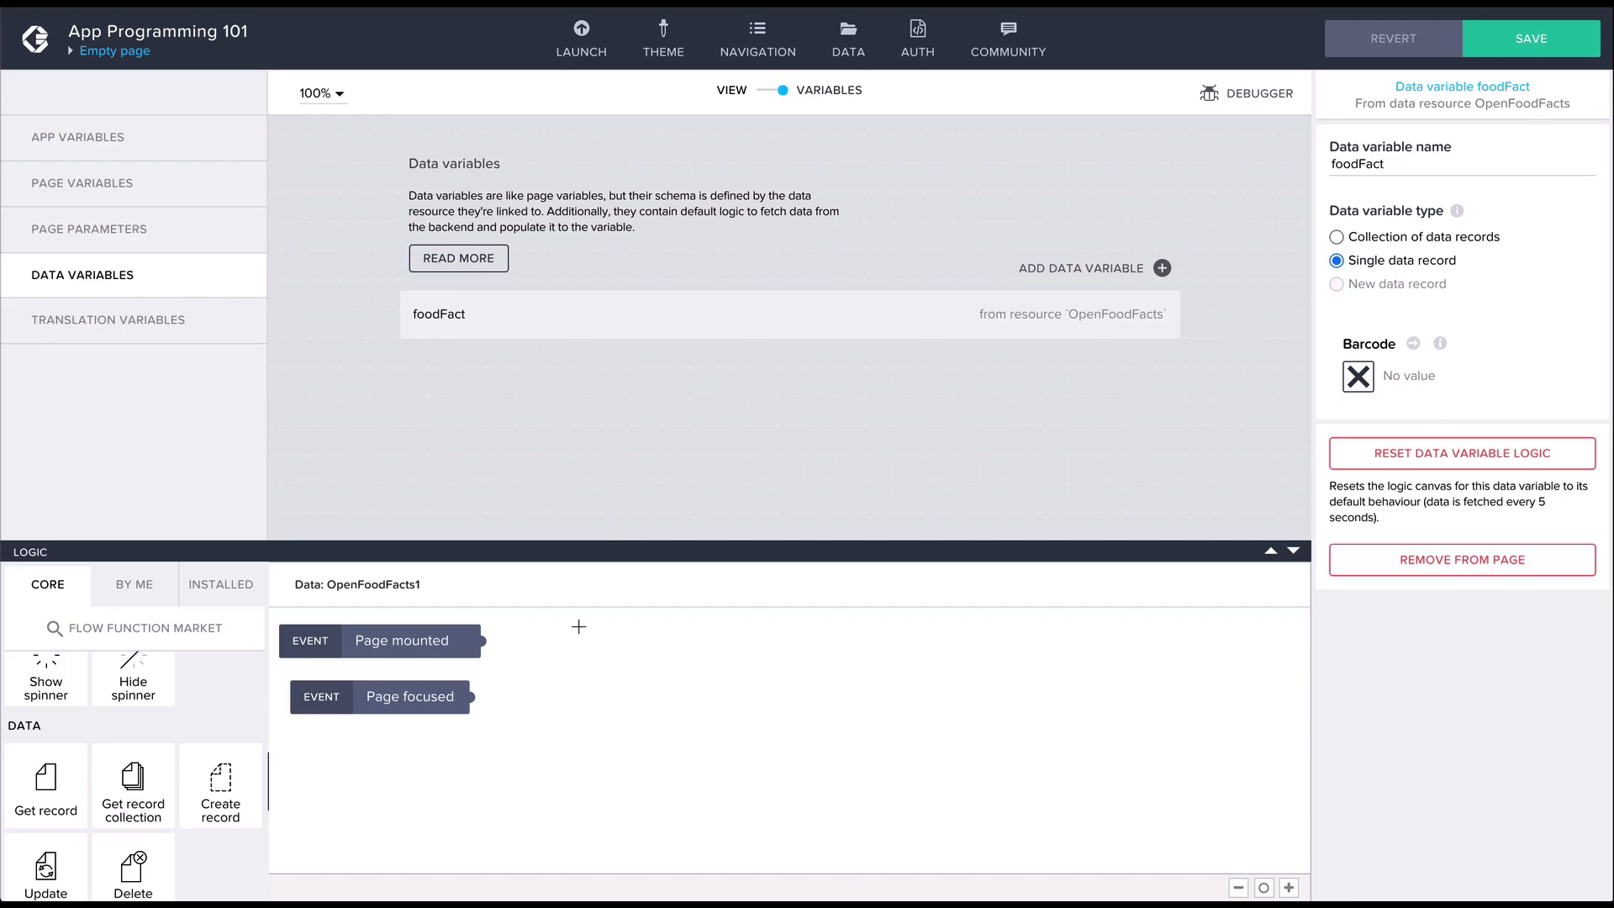
pyautogui.moveTo(1171, 368)
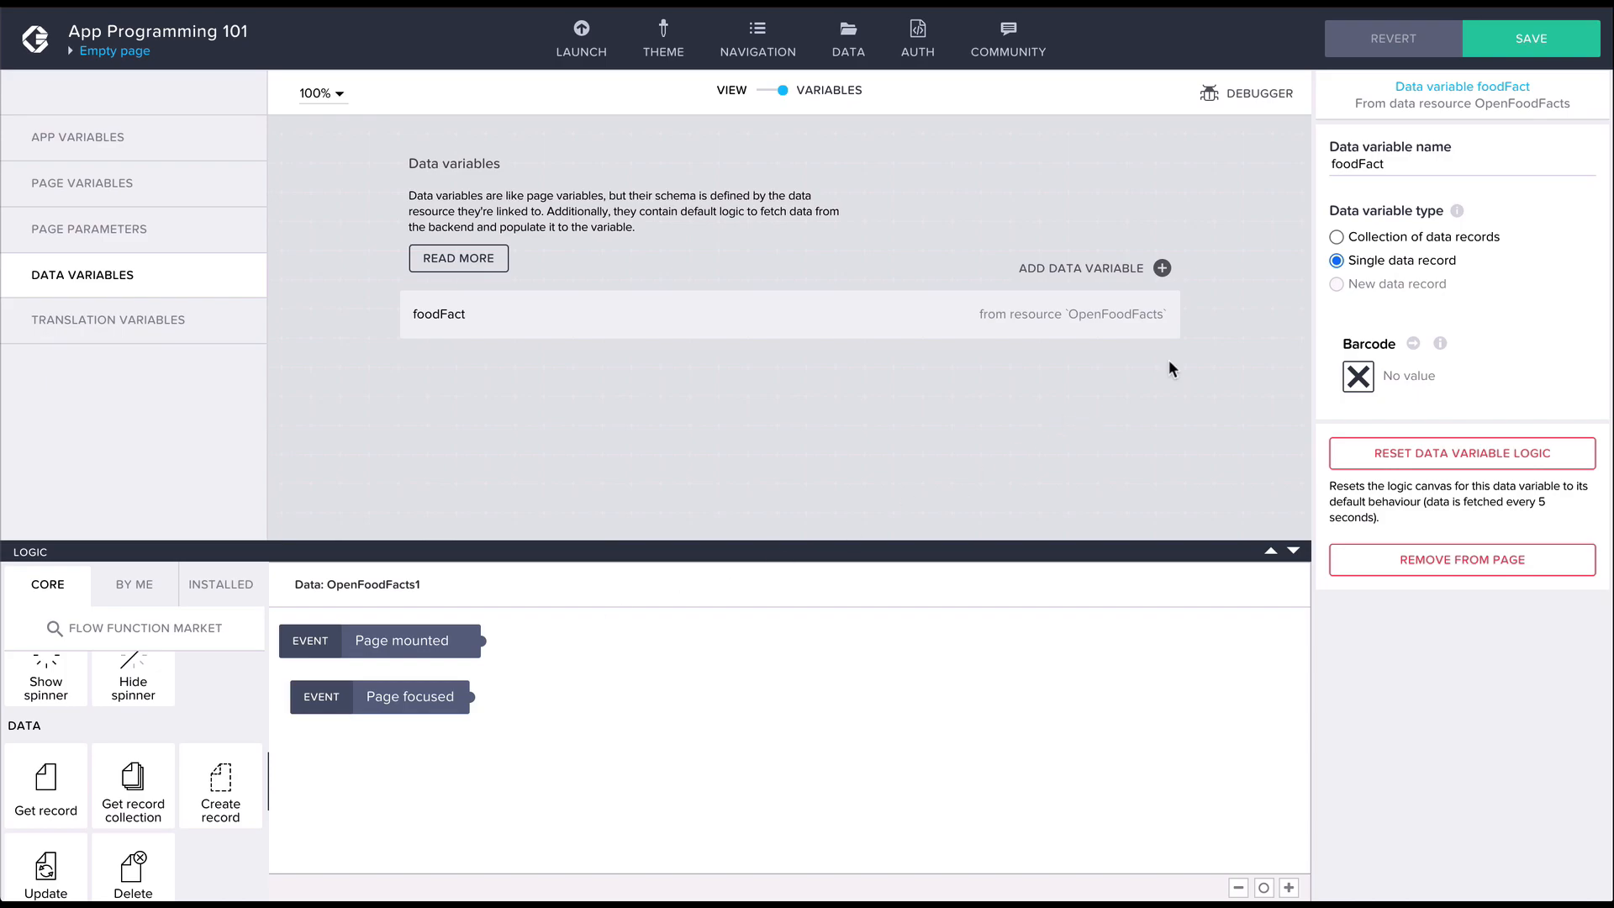
pyautogui.click(1526, 38)
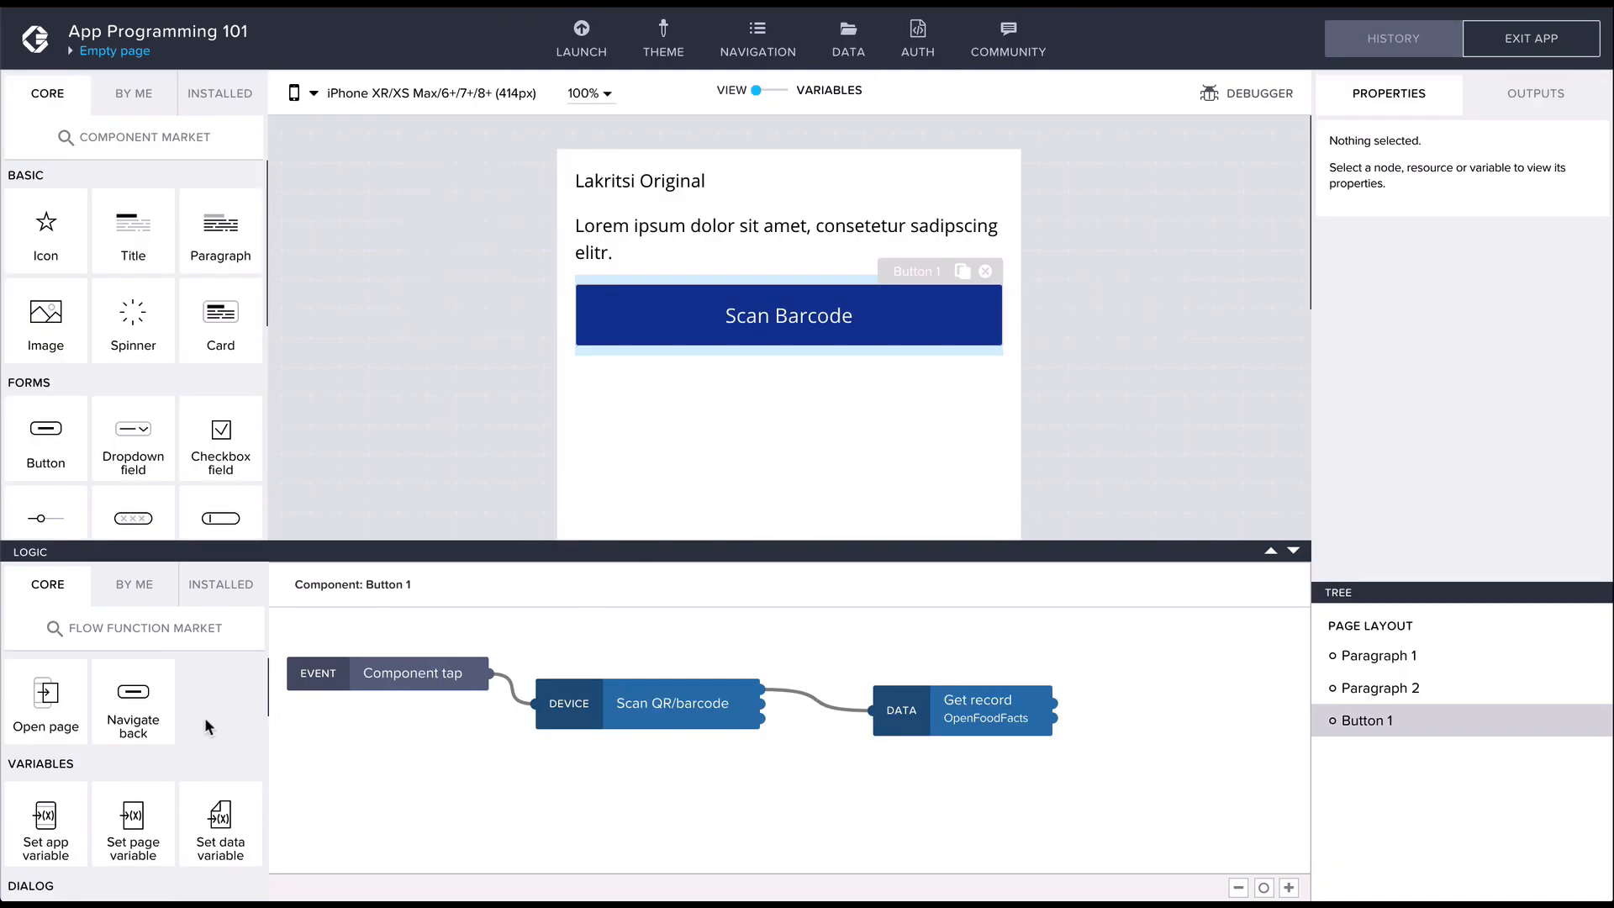
# Add a Set data variable step for foodFact and connect it after Get record
pyautogui.scroll(-3)
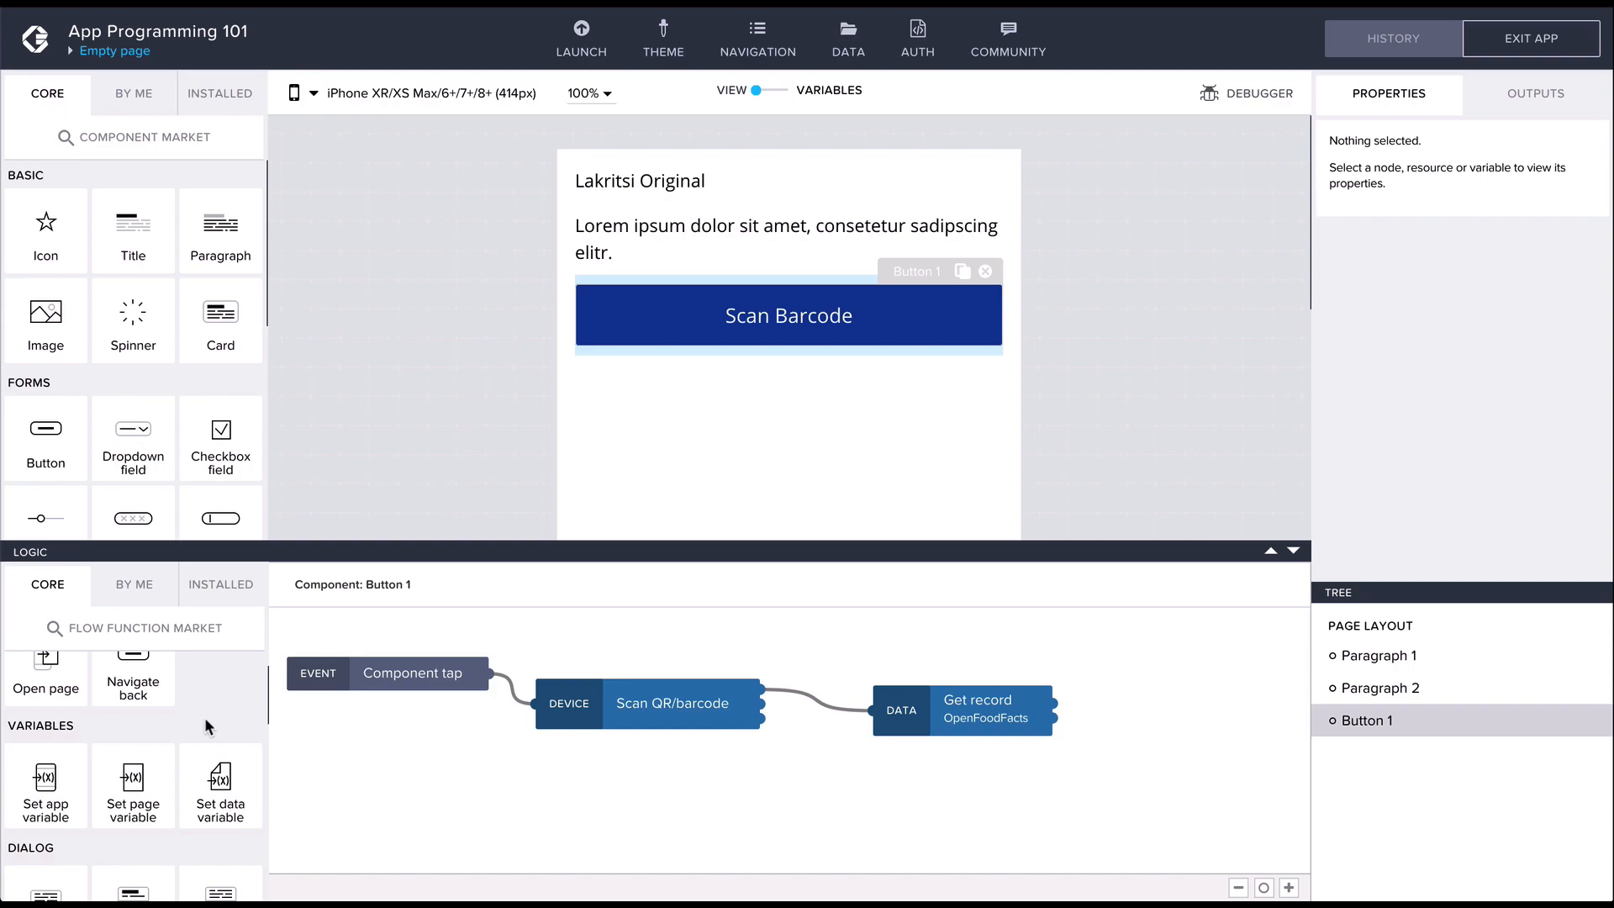
pyautogui.scroll(-3)
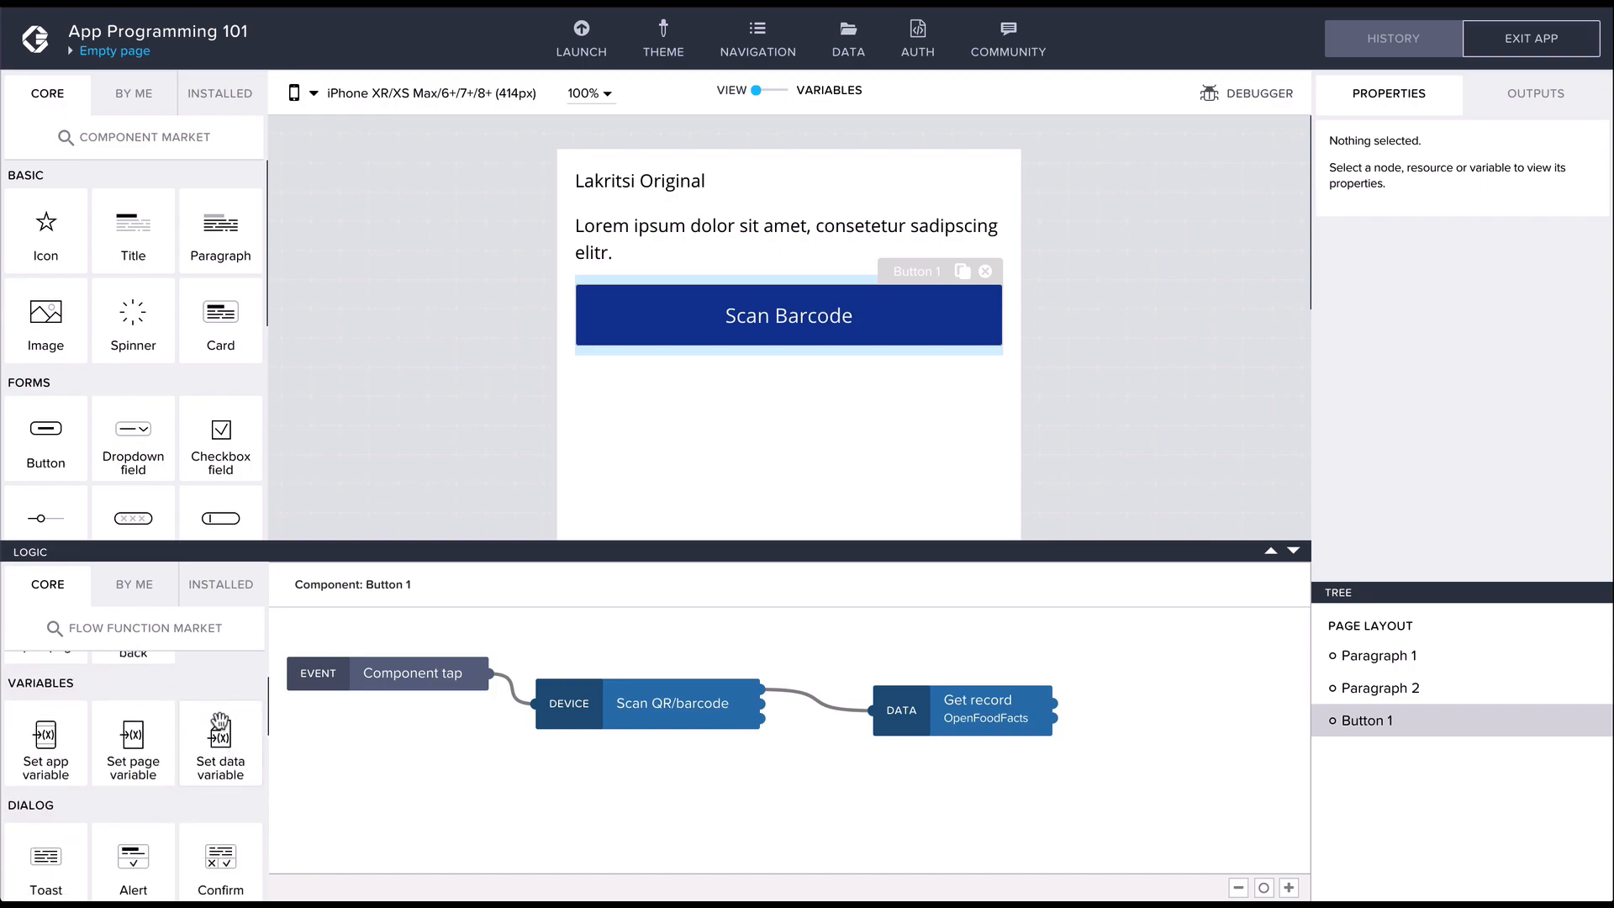
pyautogui.moveTo(219, 741); pyautogui.dragTo(952, 788)
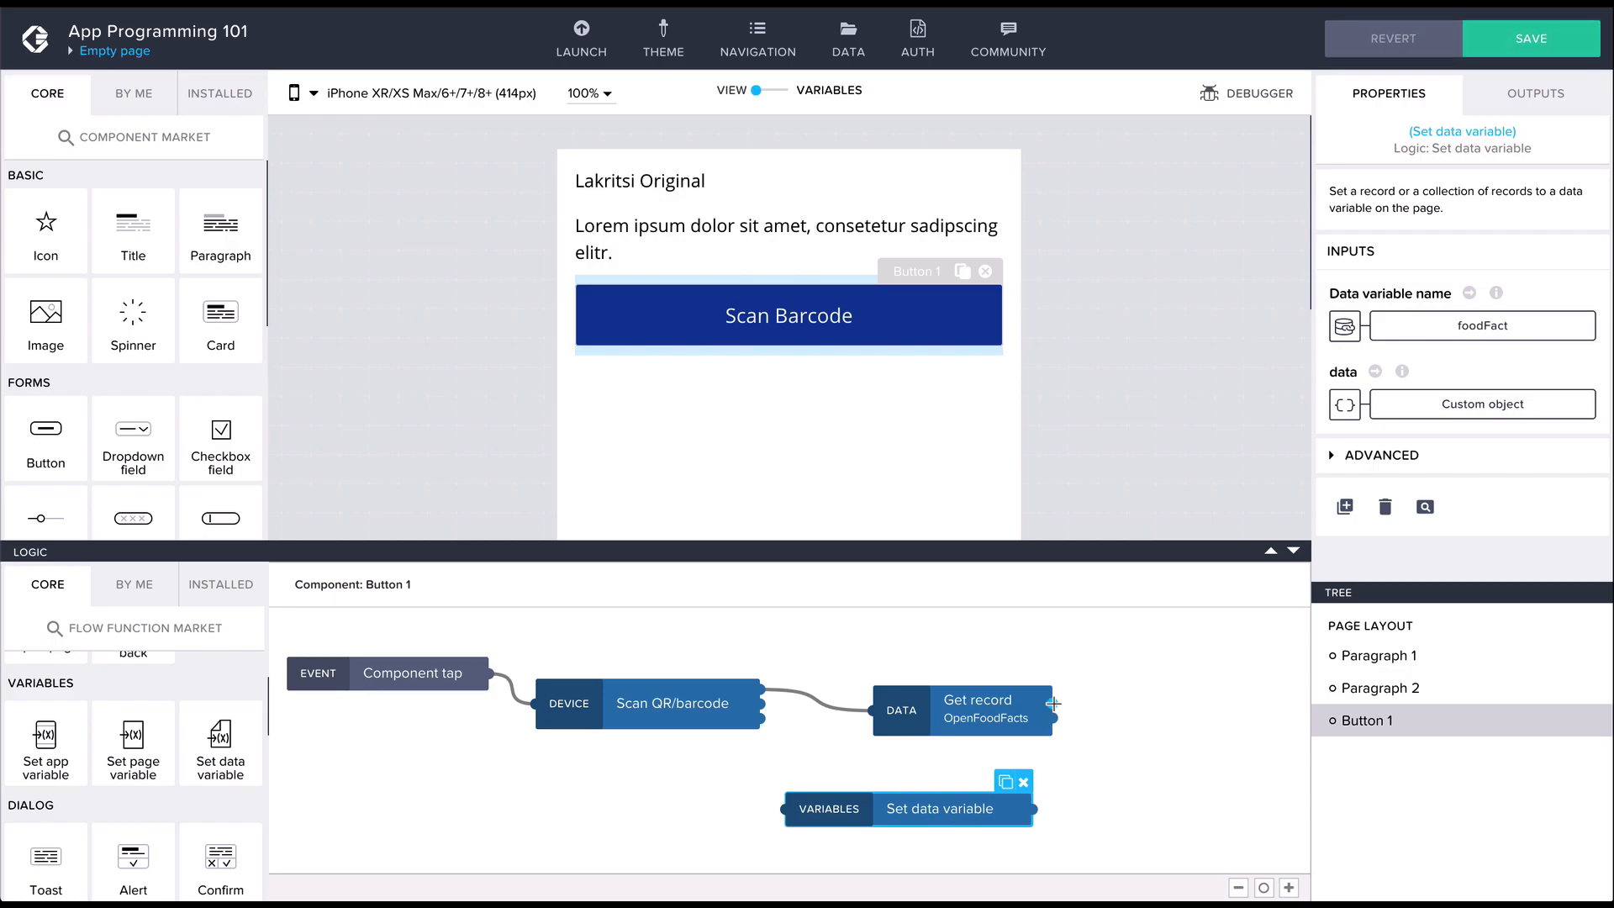
pyautogui.moveTo(1047, 705); pyautogui.dragTo(783, 808)
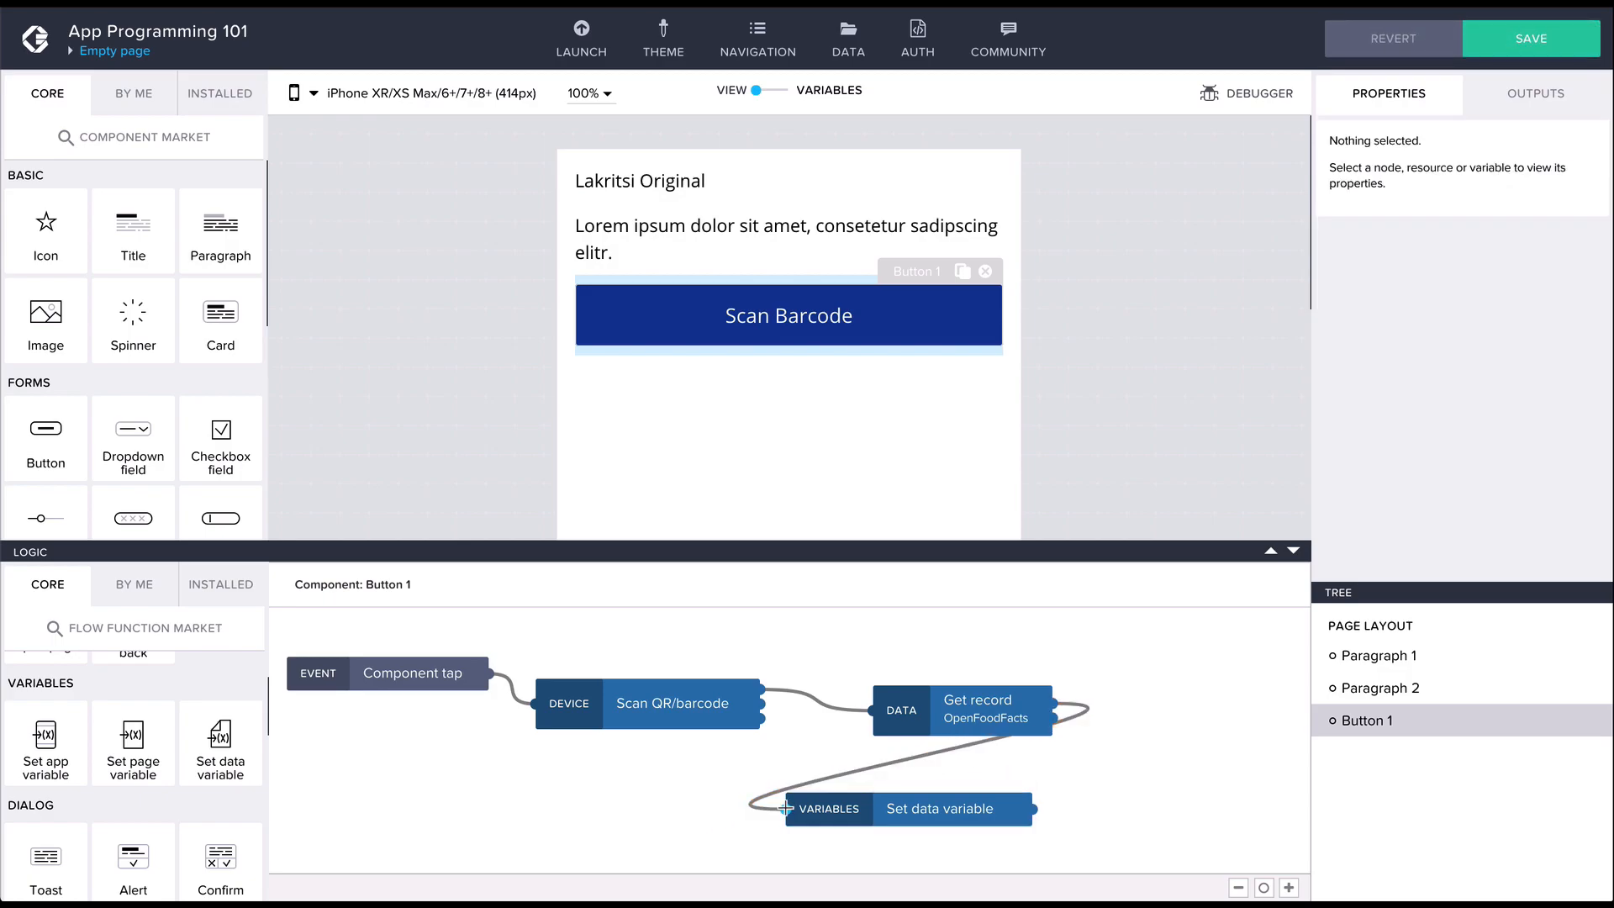
# Bind the Set data variable step's data input to Get record's Record output
pyautogui.click(941, 808)
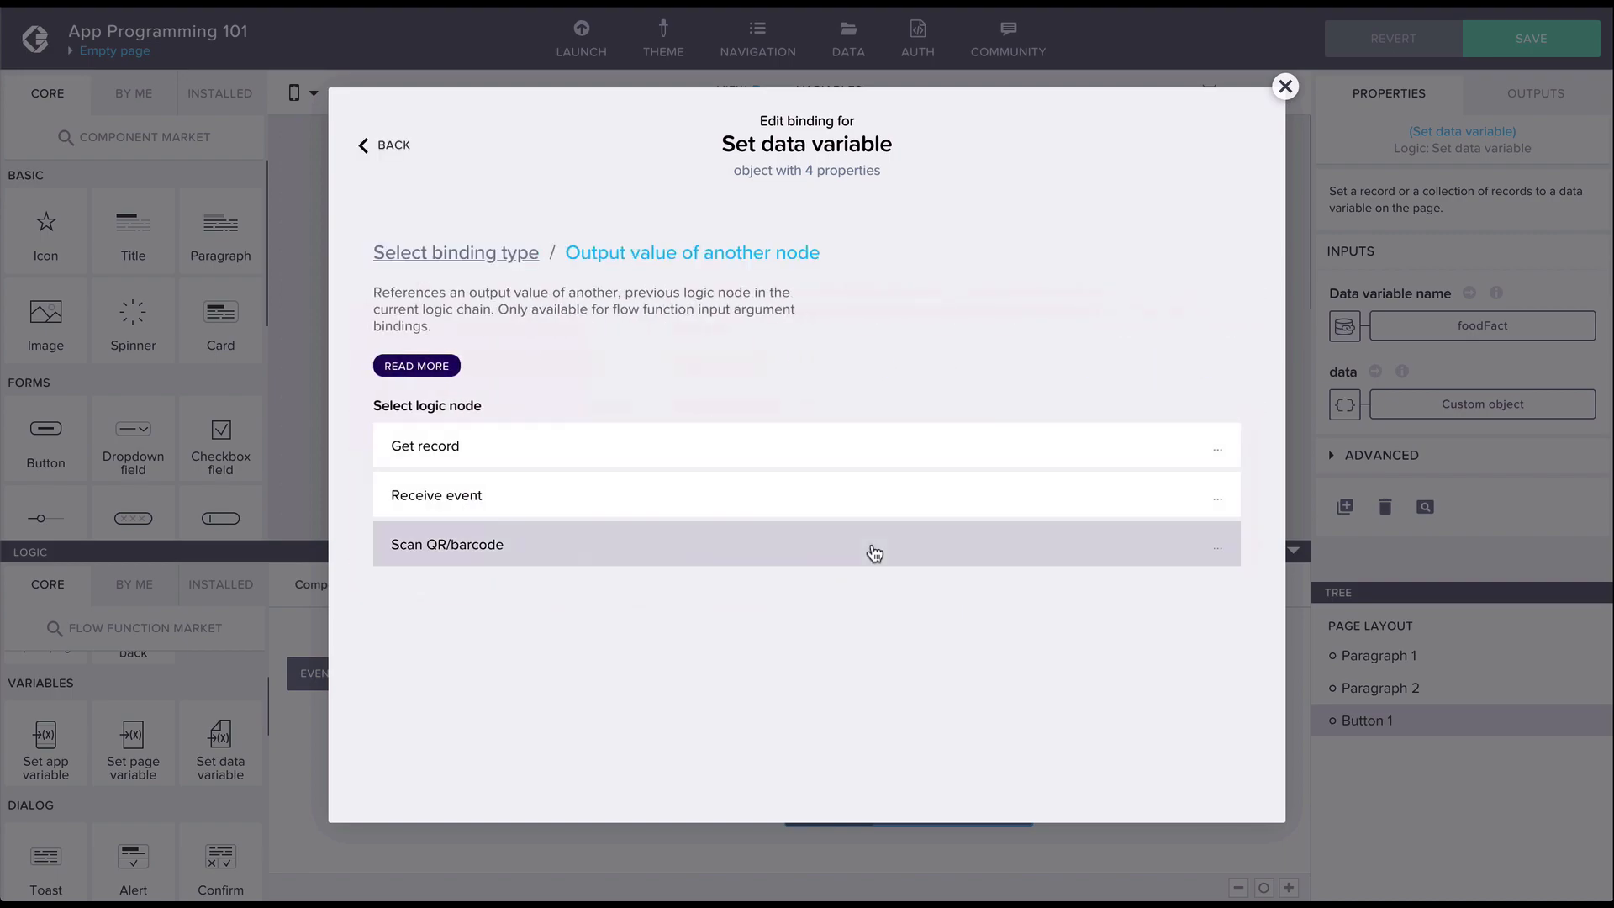
pyautogui.click(424, 445)
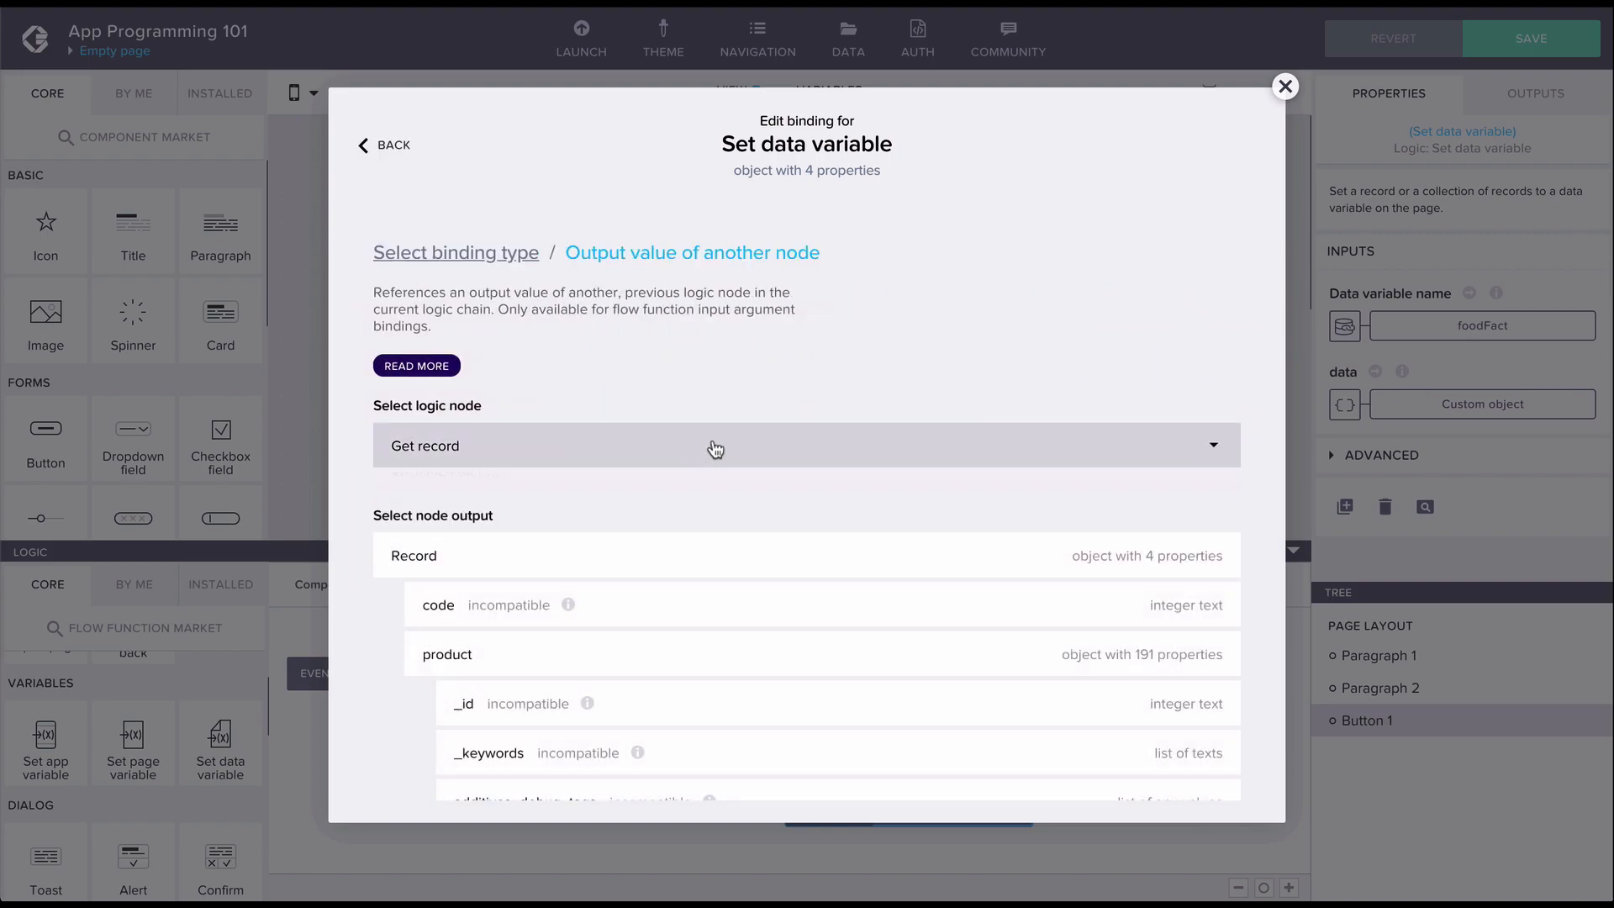
pyautogui.moveTo(647, 557)
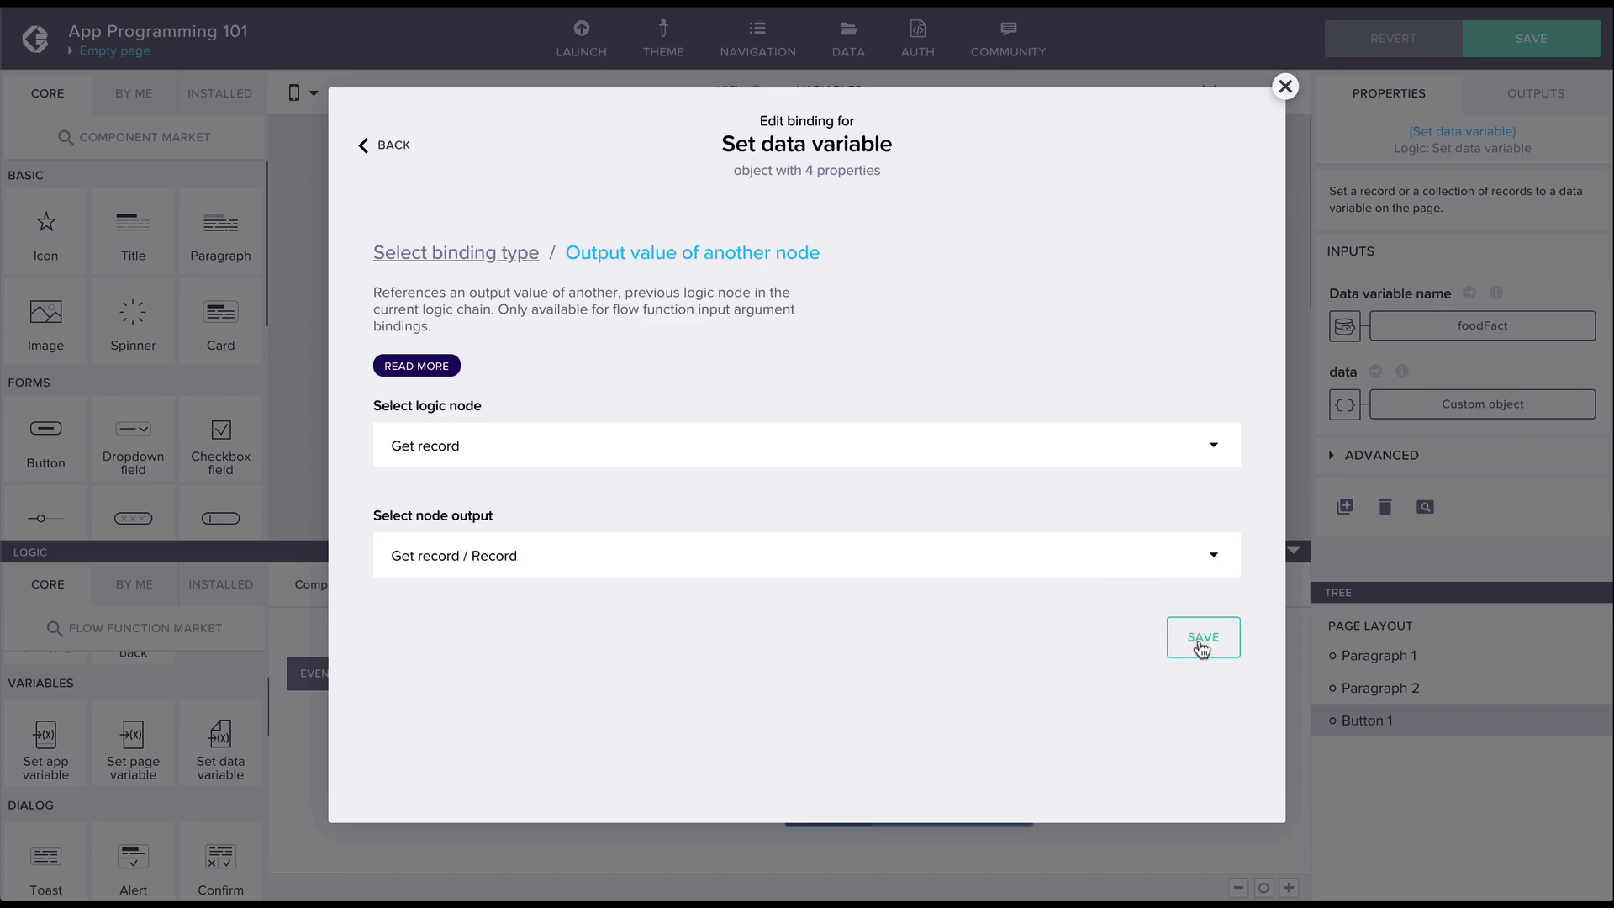
pyautogui.click(1203, 637)
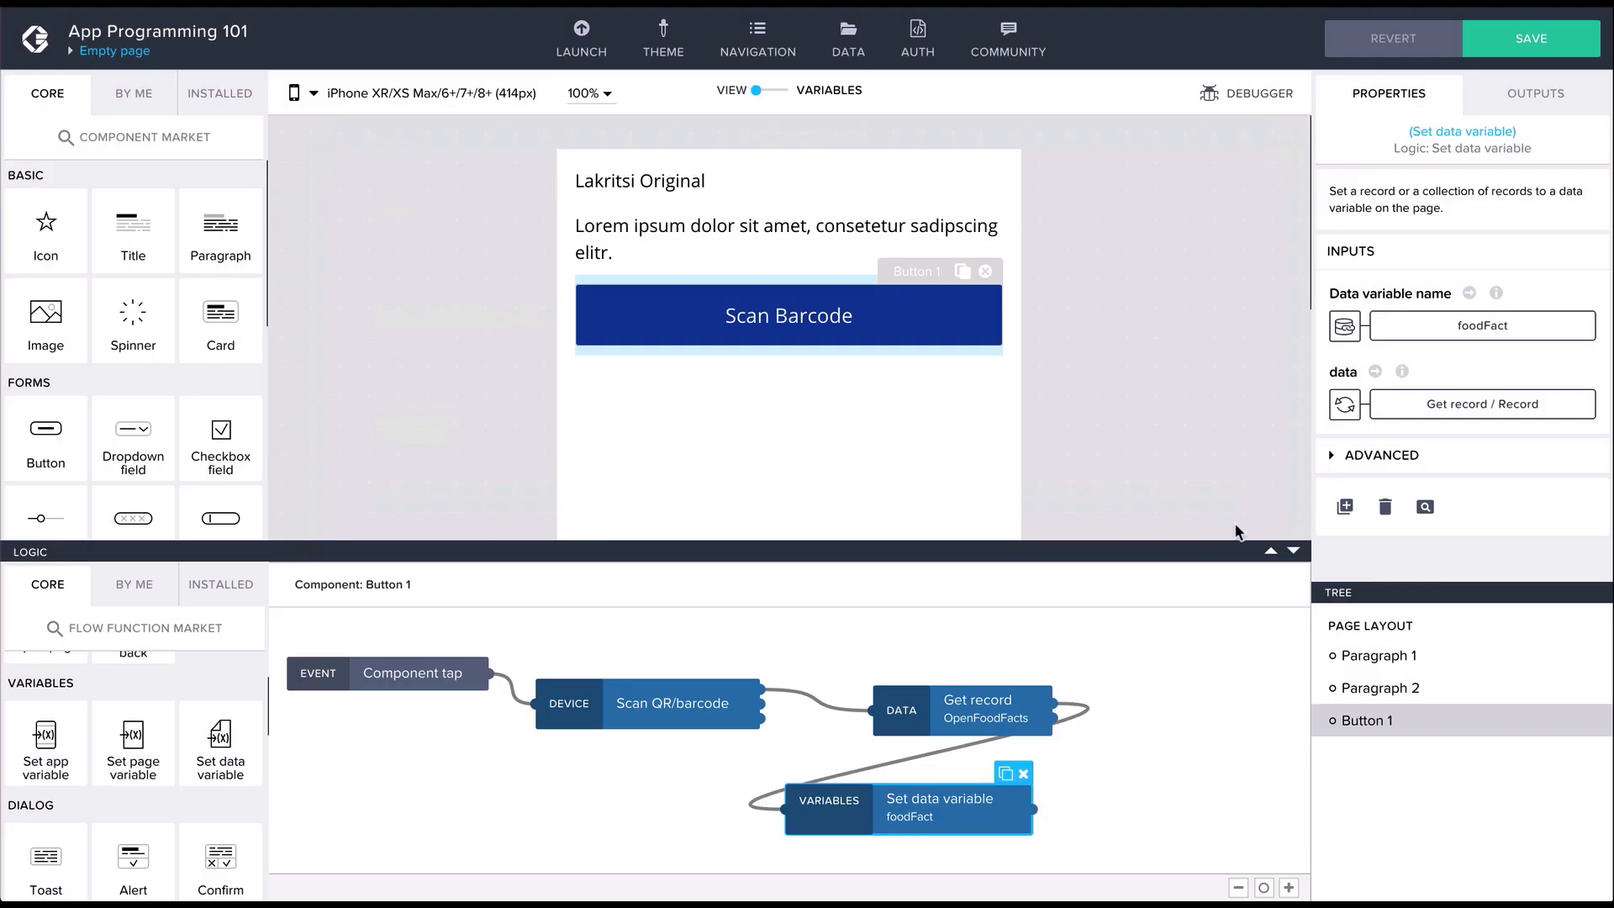